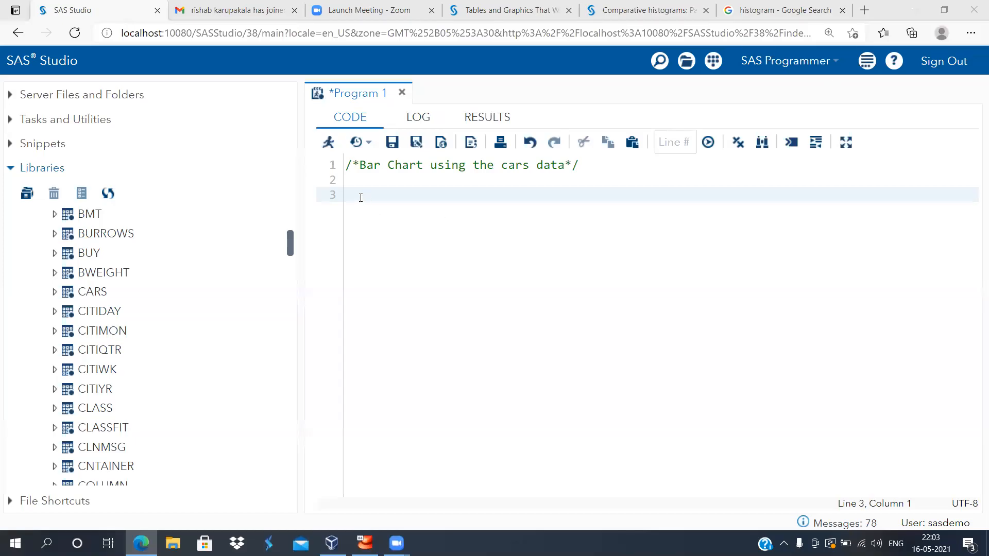
mouse_move(660, 61)
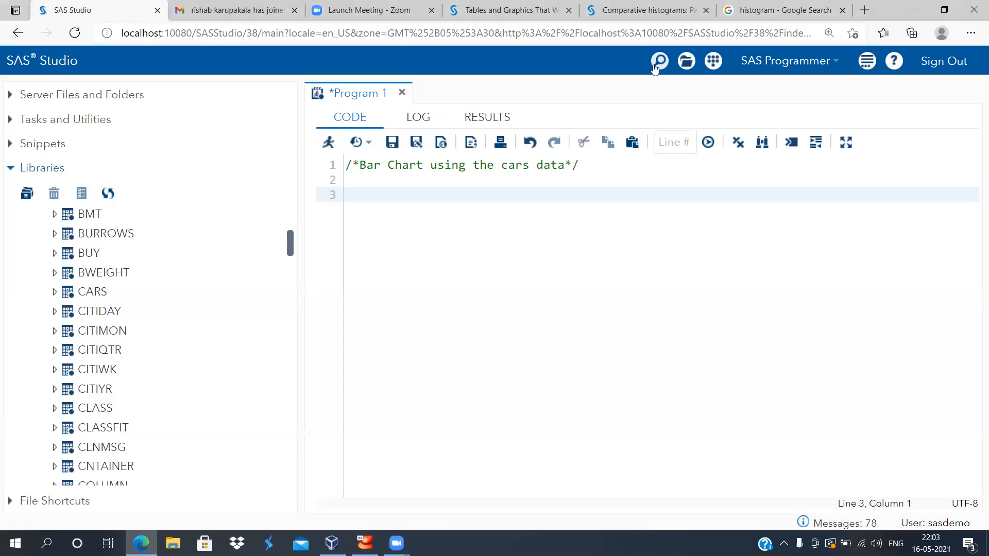
mouse_move(448, 171)
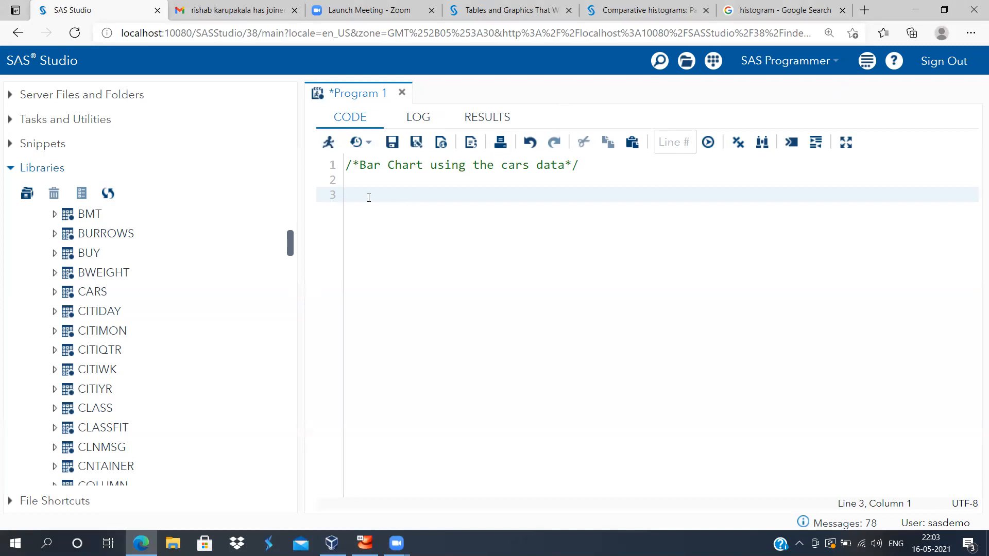
Collapse and re-expand SASHELP, then scroll to CARS to view columns like Make and Type.
left_click(345, 196)
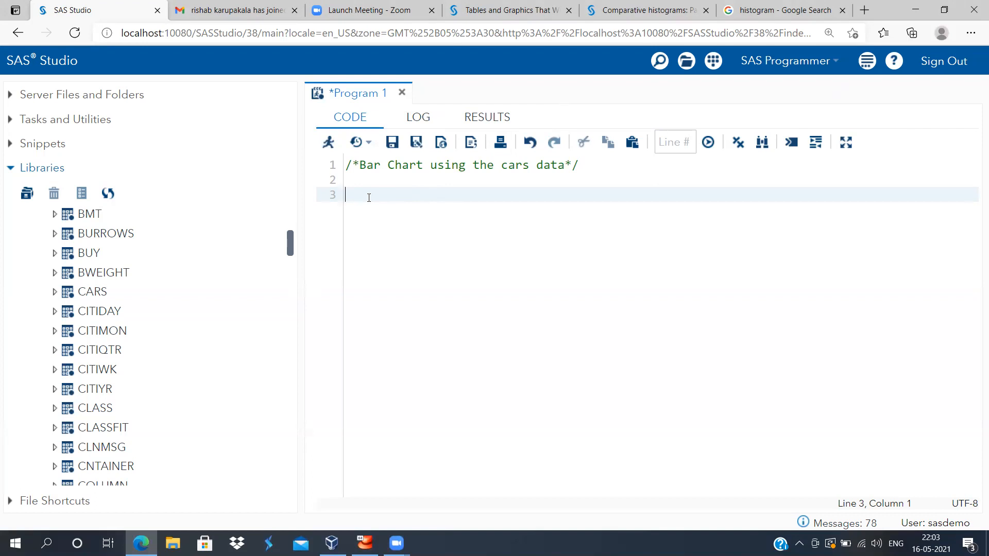
mouse_move(292, 242)
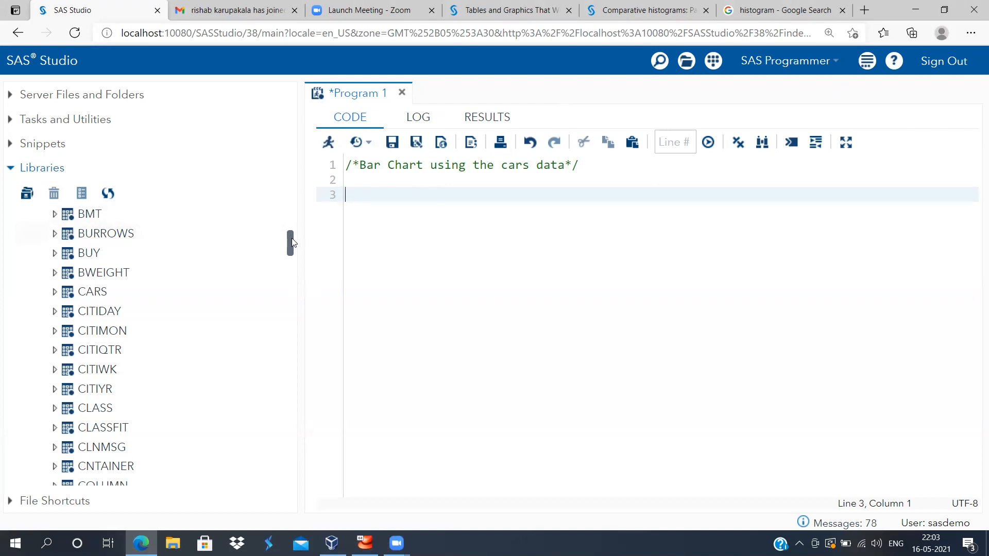
scroll("up", 3)
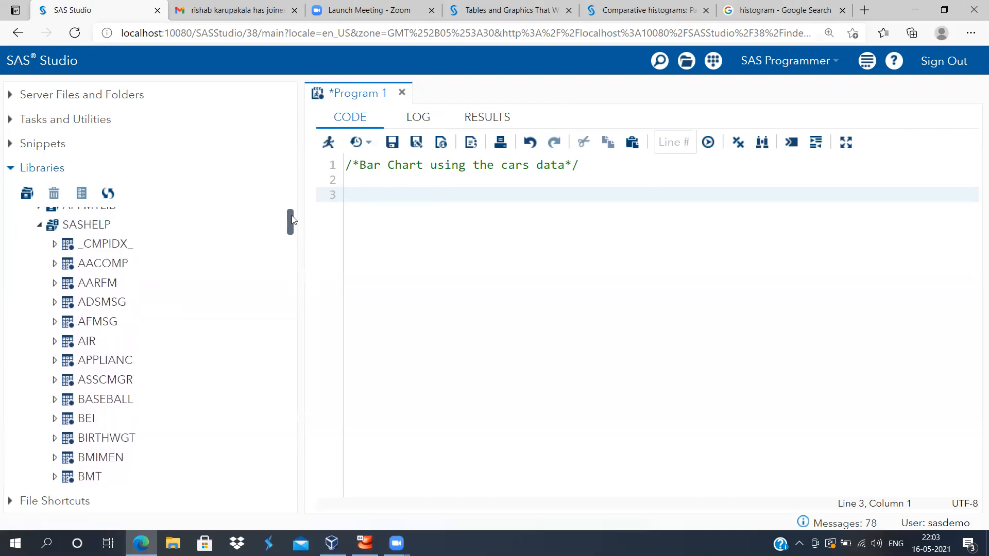
scroll("up", 3)
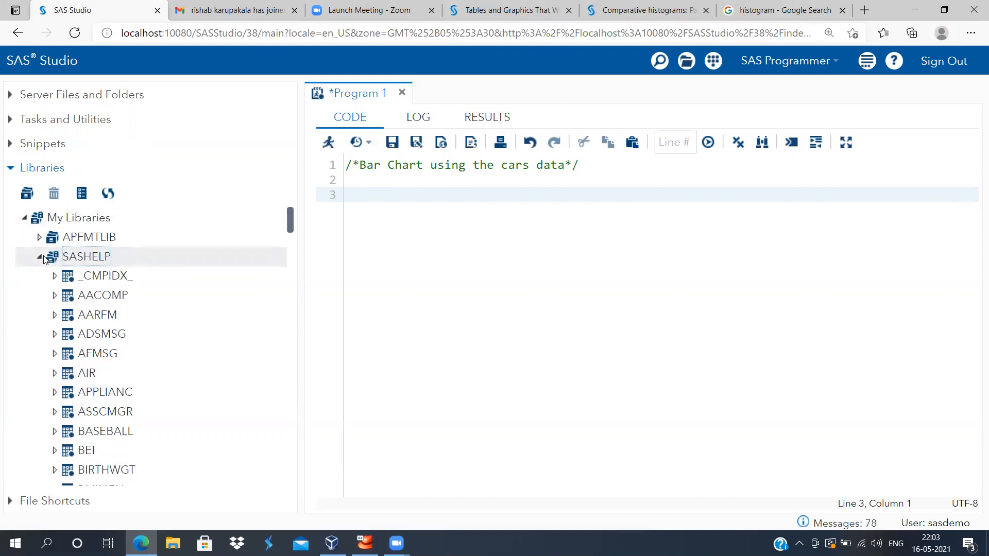
left_click(39, 256)
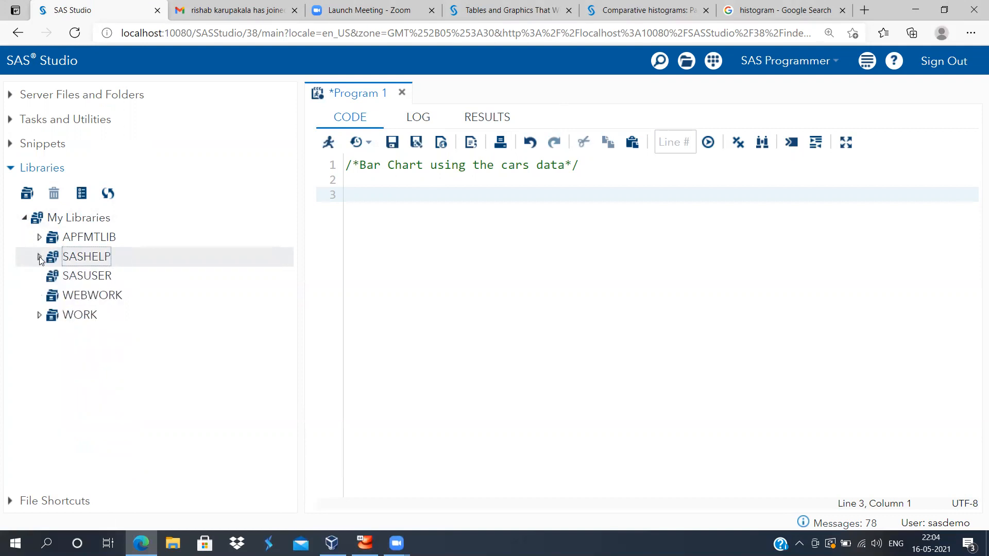
left_click(39, 257)
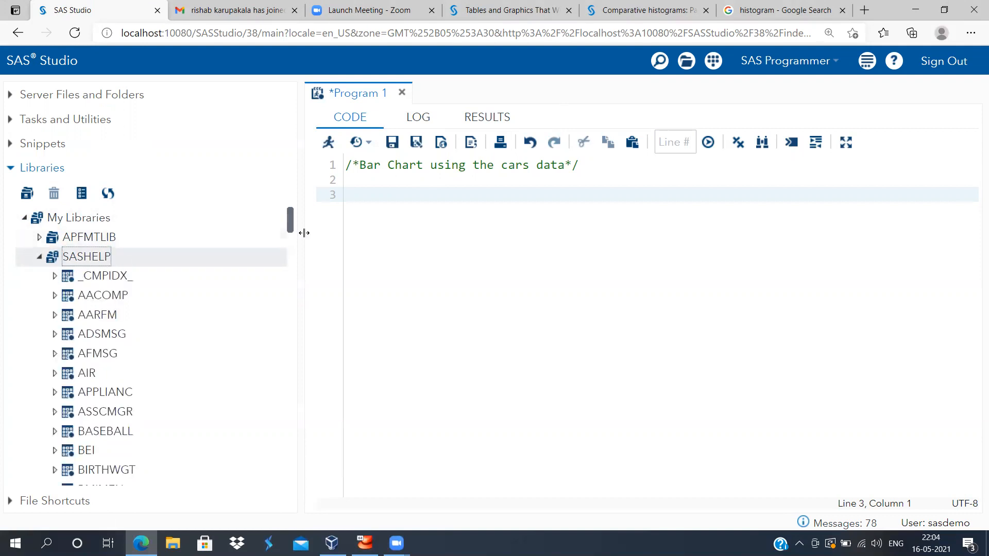
scroll("down", 3)
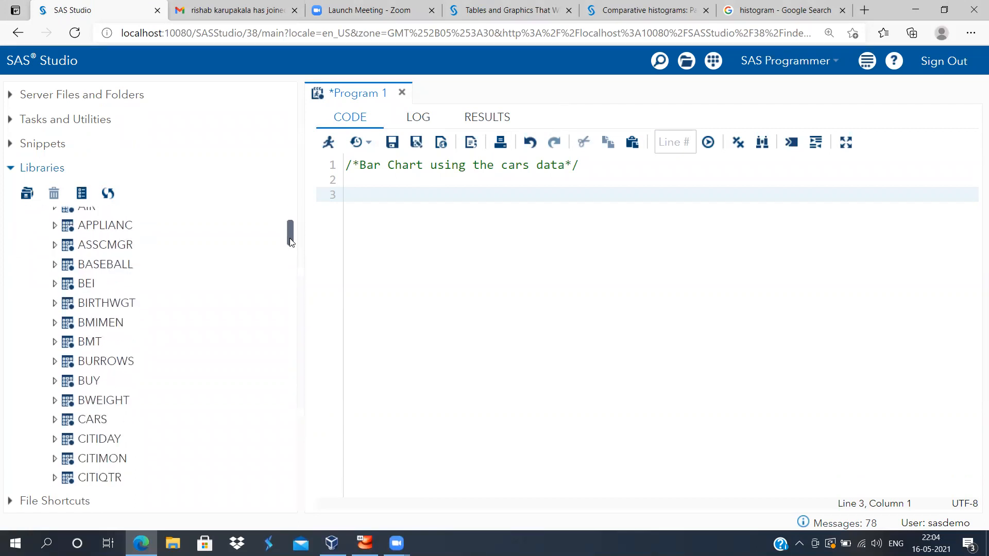
scroll("down", 3)
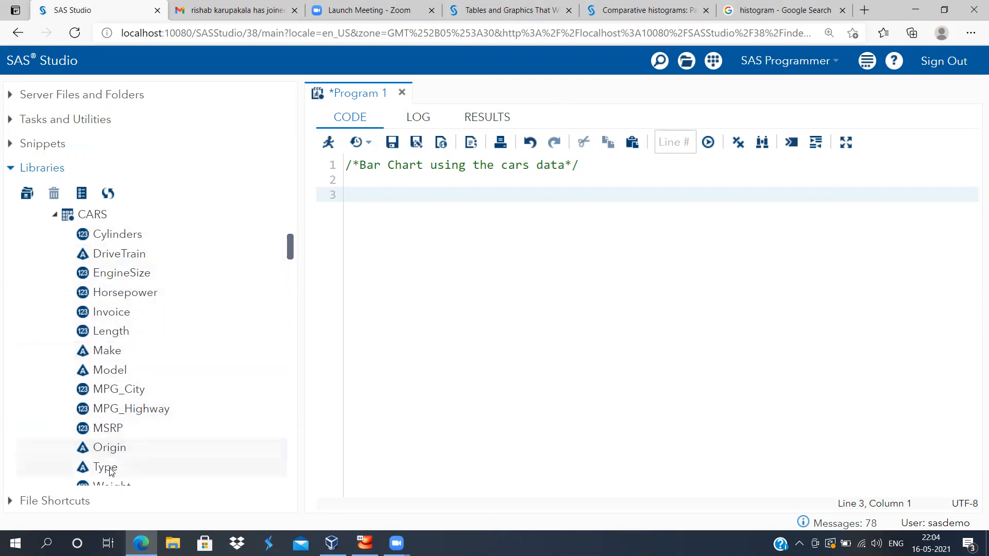
mouse_move(132, 467)
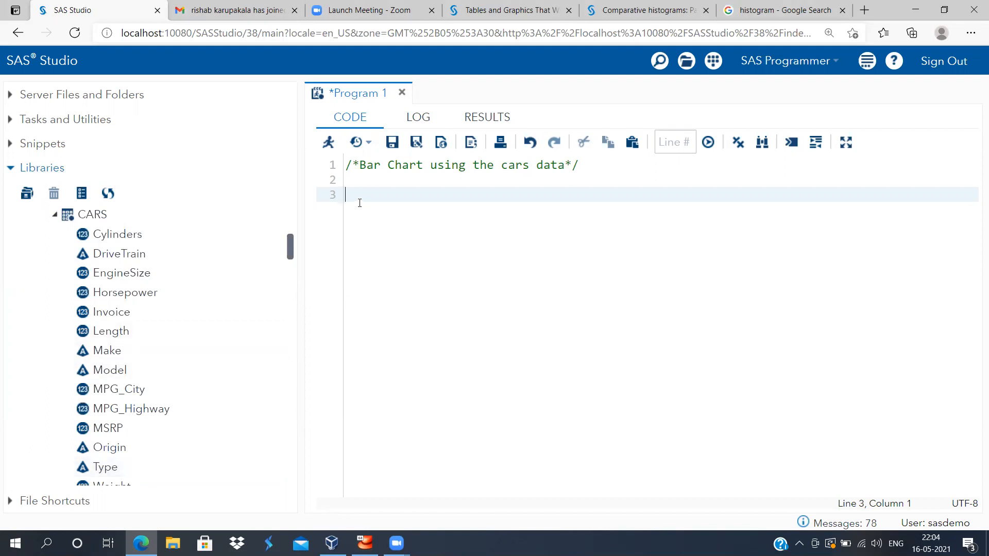
Write the statement 'proc sgplot data=SASHELP.CARS;' using autocomplete.
type("proc")
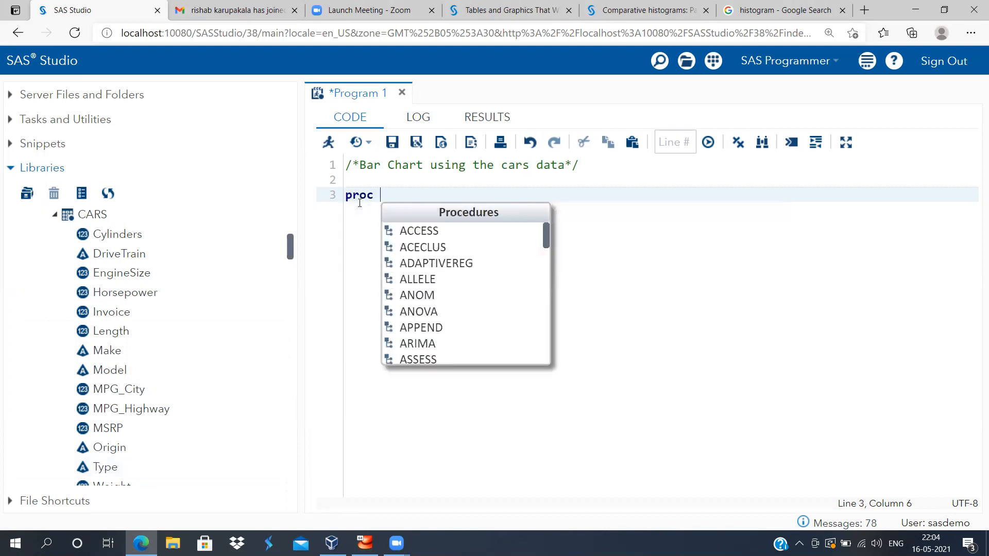
type("sgplot")
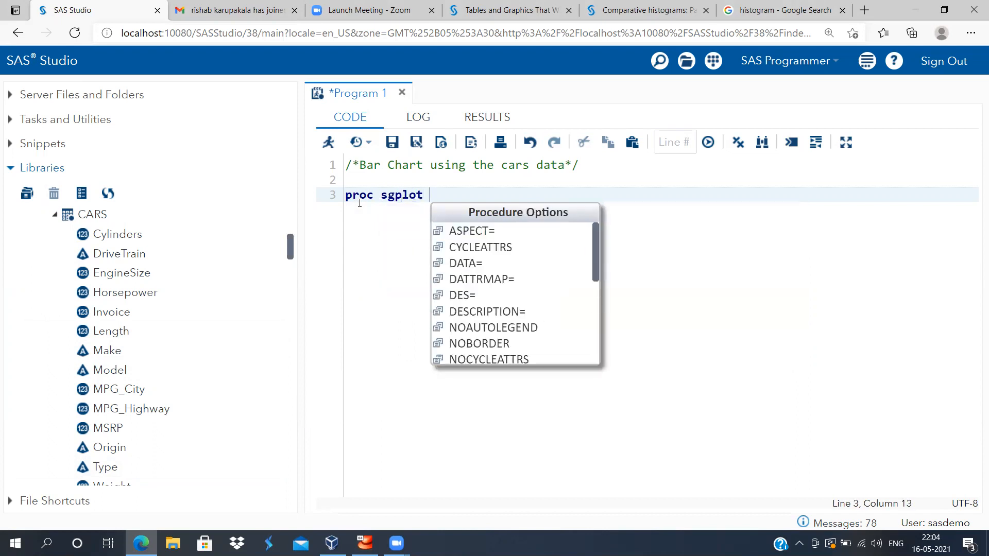
type("data=")
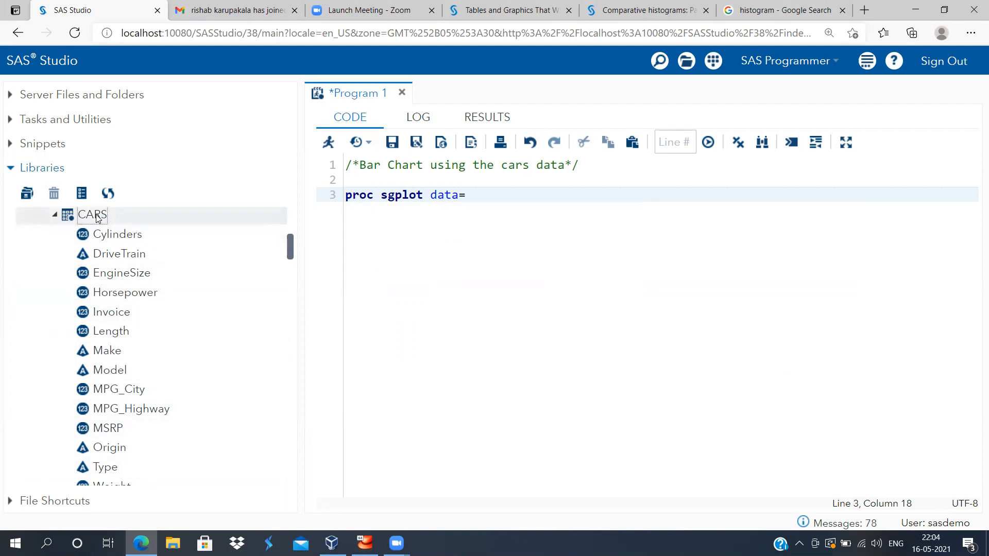
type("SASHELP.CARS")
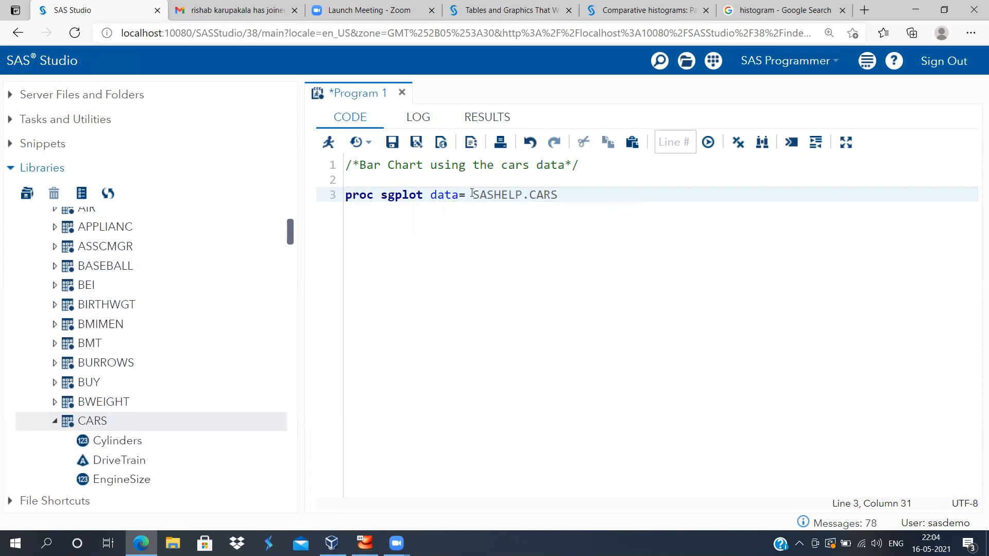
type(";")
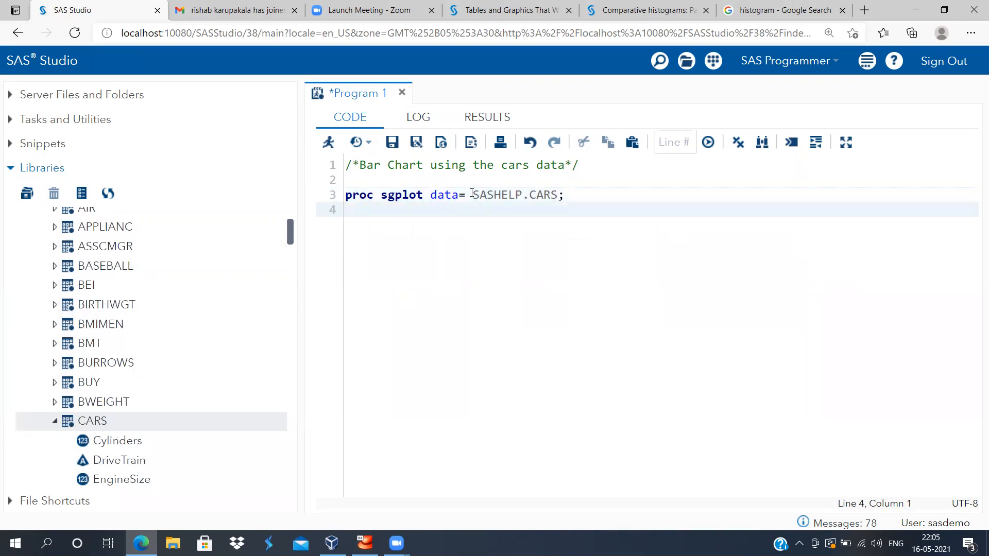
Begin the 'vbar type/response=' statement on the next line.
type("va")
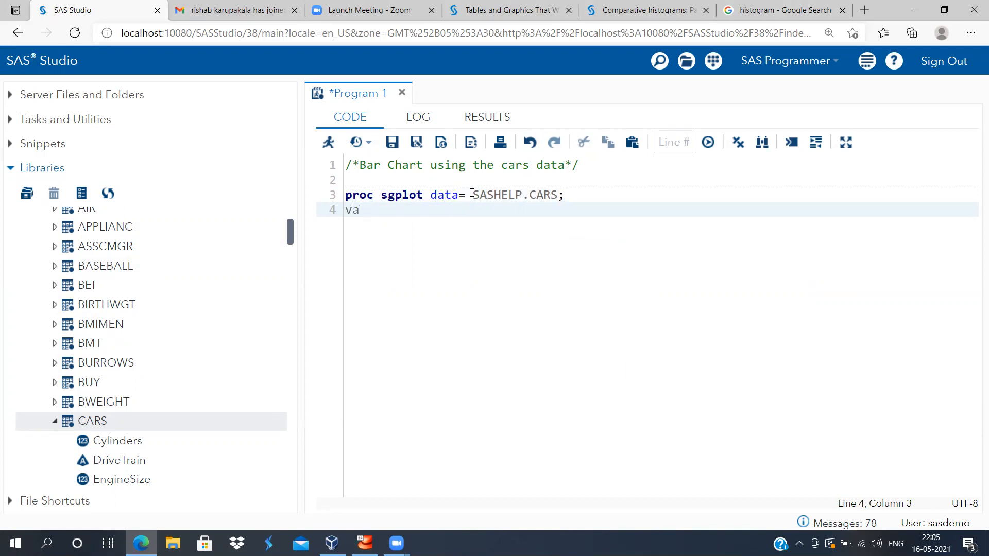
type("bar")
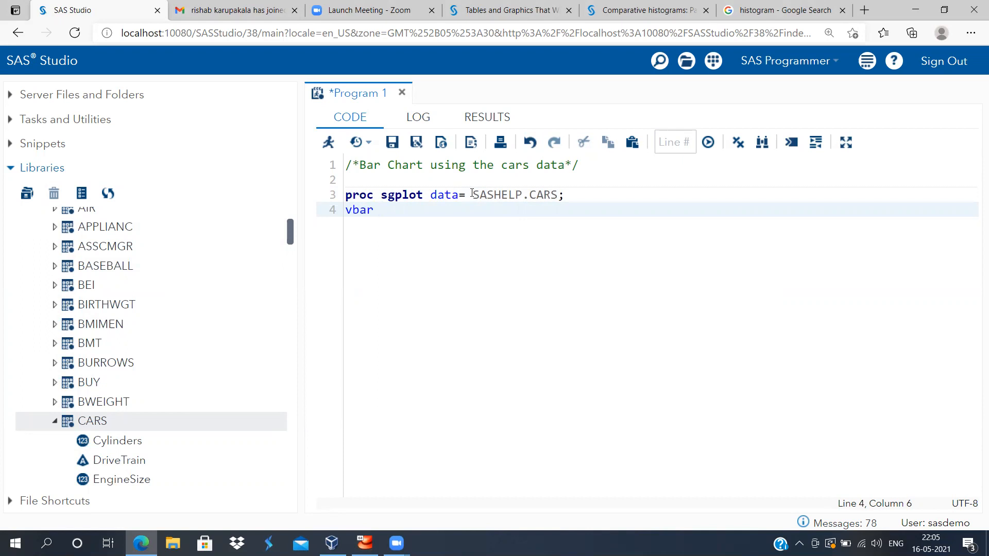
type("type")
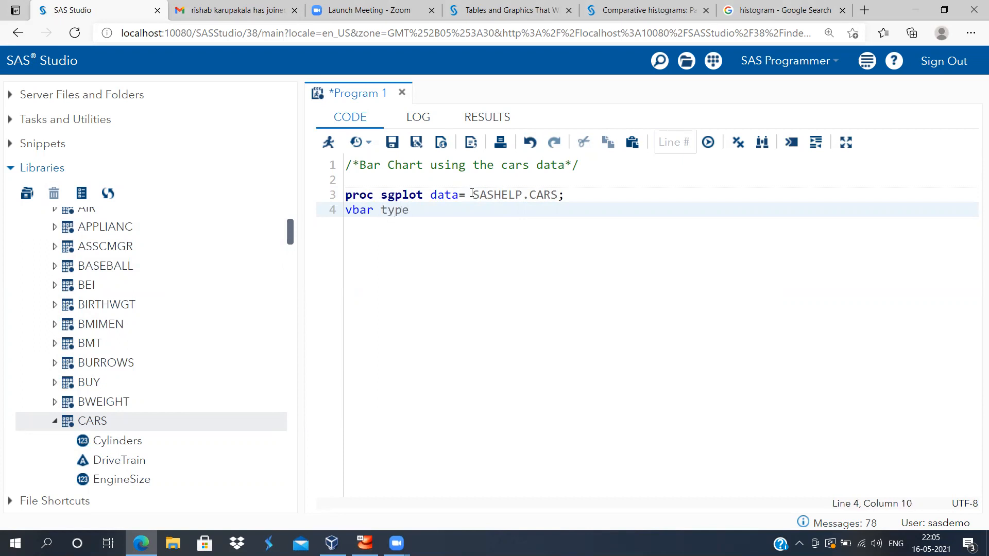
type("/")
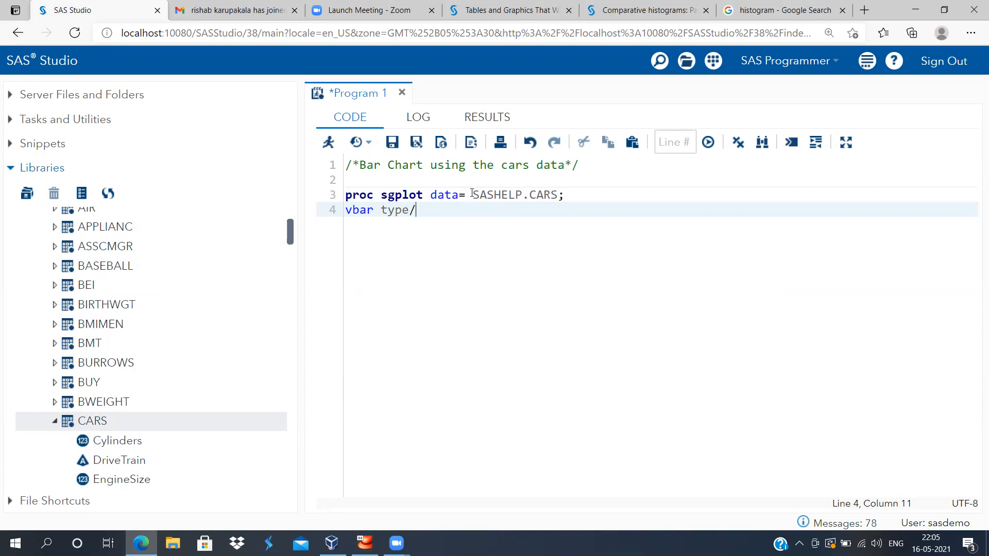
type("respo")
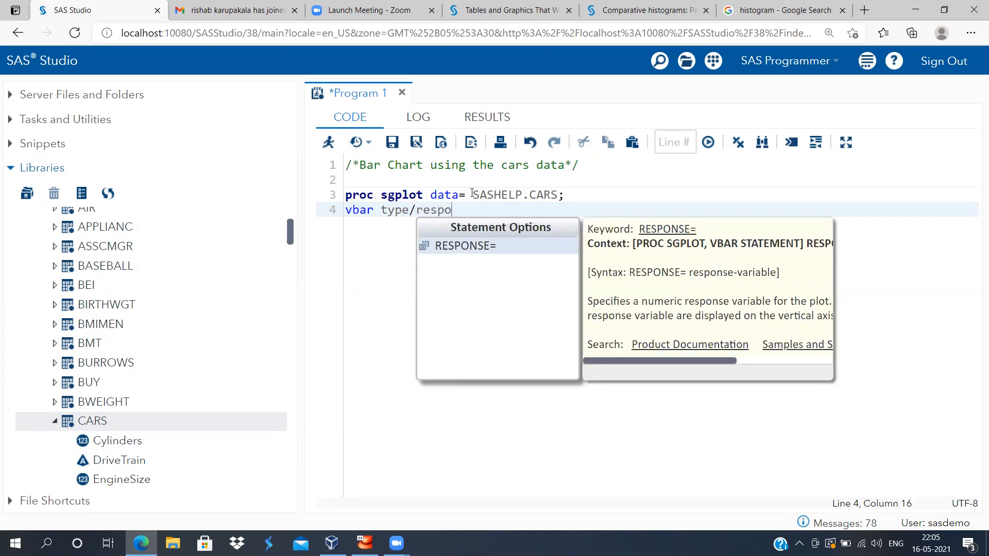
type("nse=")
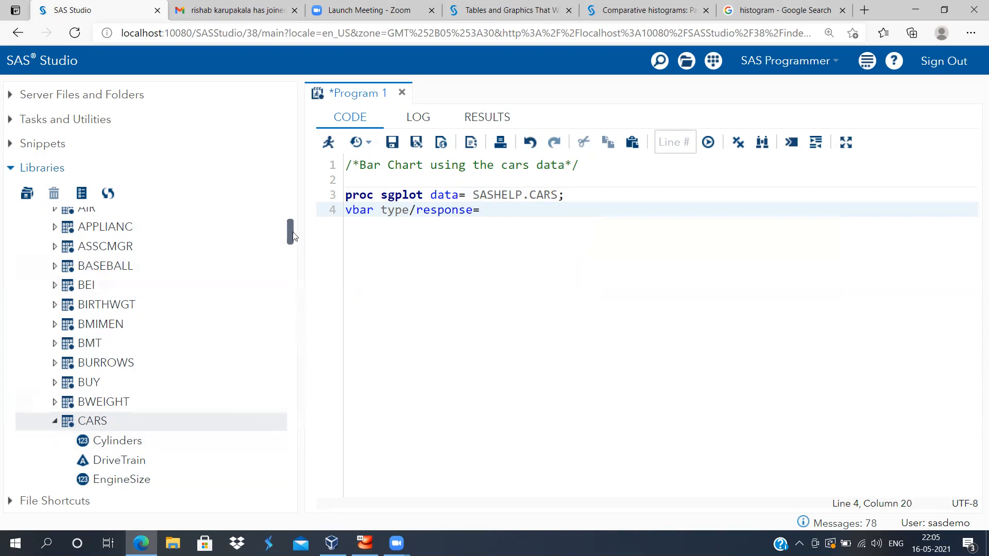
scroll("down", 3)
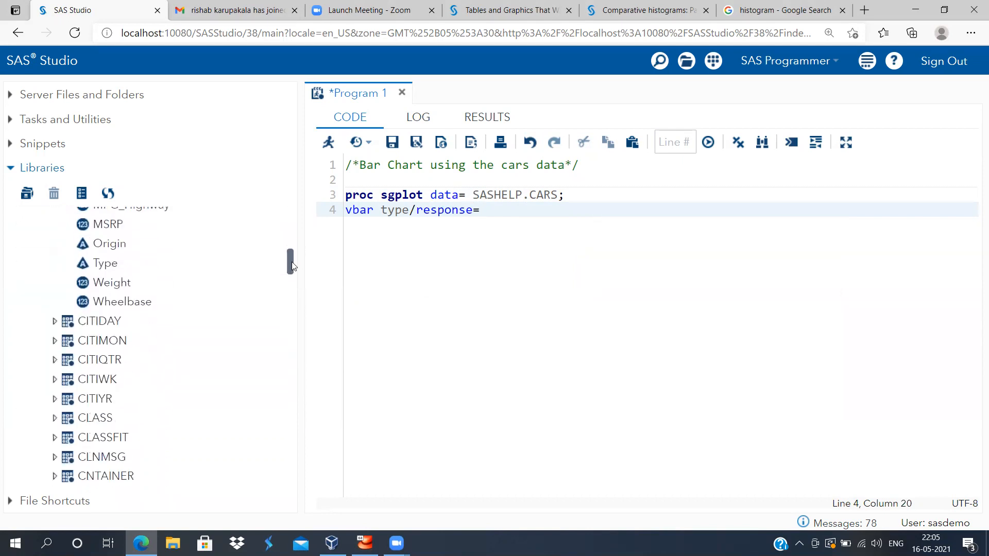
scroll("up", 3)
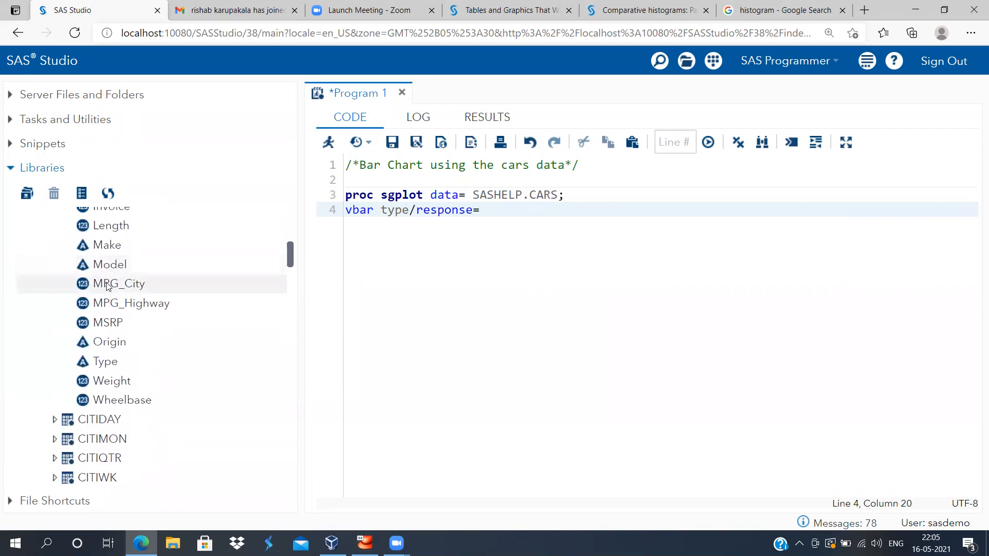
Finish with 'response=MPG_City stat=mean;' followed by 'run;'.
type("MPG_City")
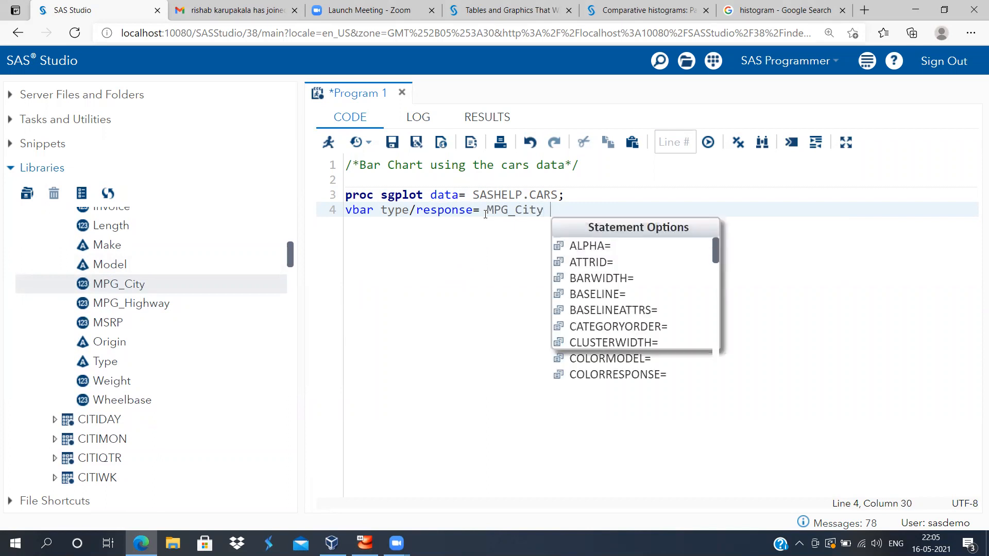
type("stat")
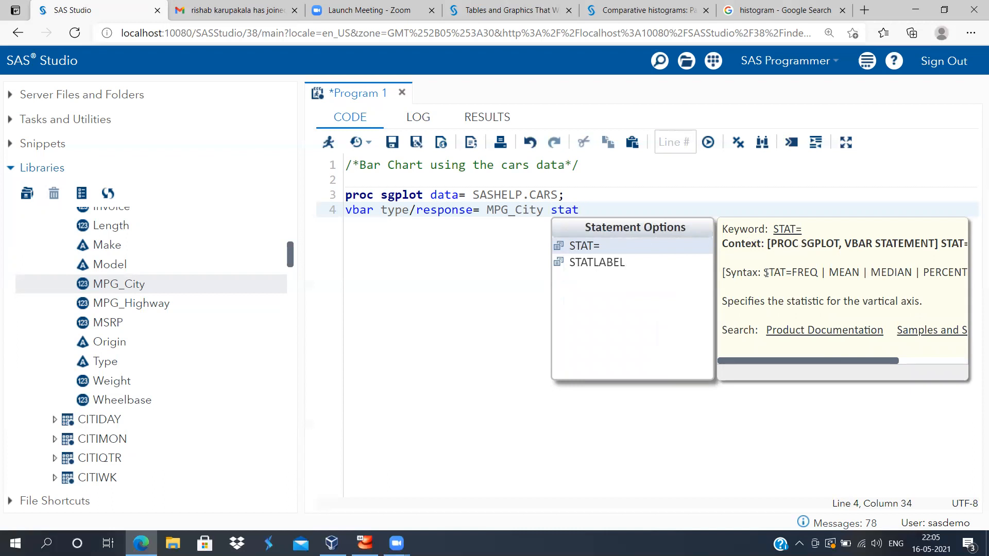
mouse_move(812, 273)
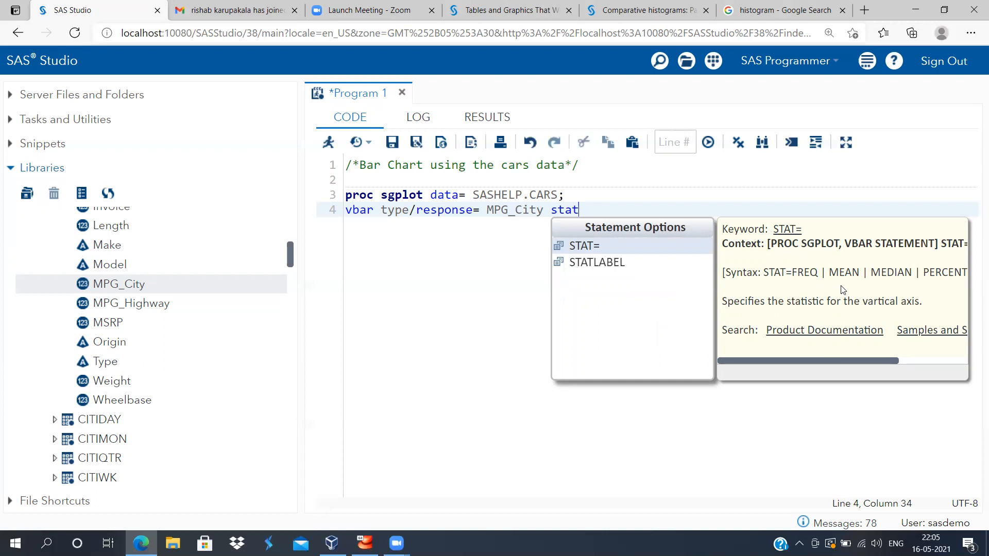
mouse_move(708, 247)
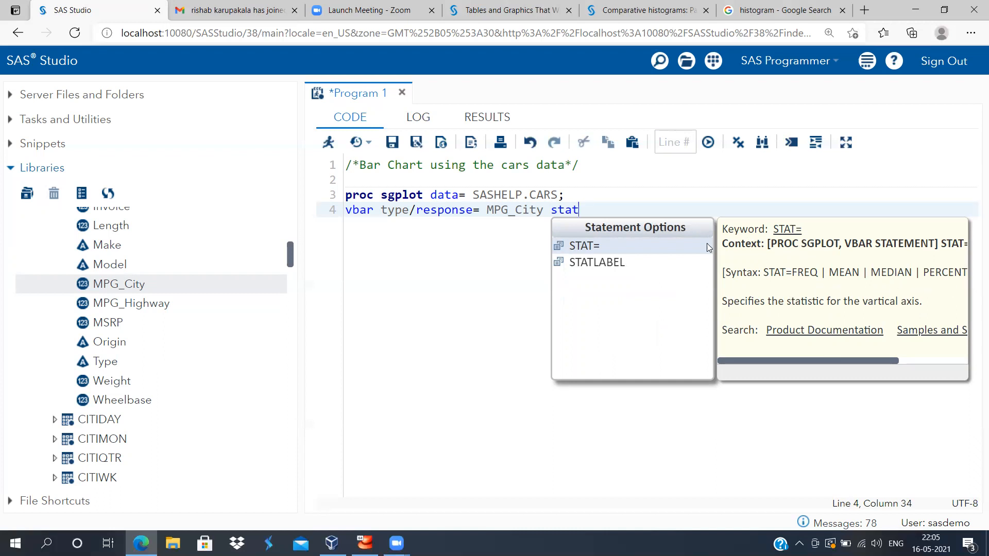
mouse_move(593, 223)
type("=mean")
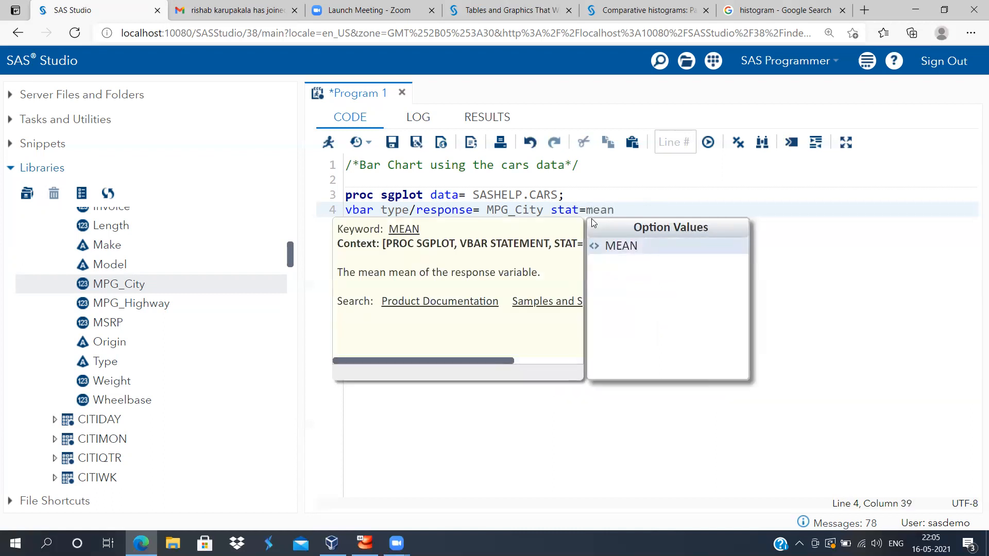
type(";")
type("run'")
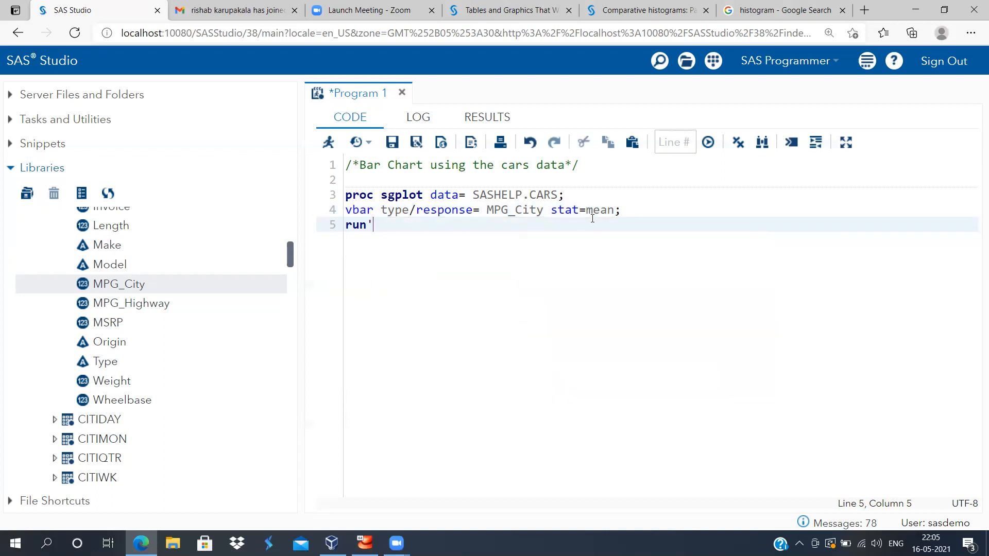
type(";")
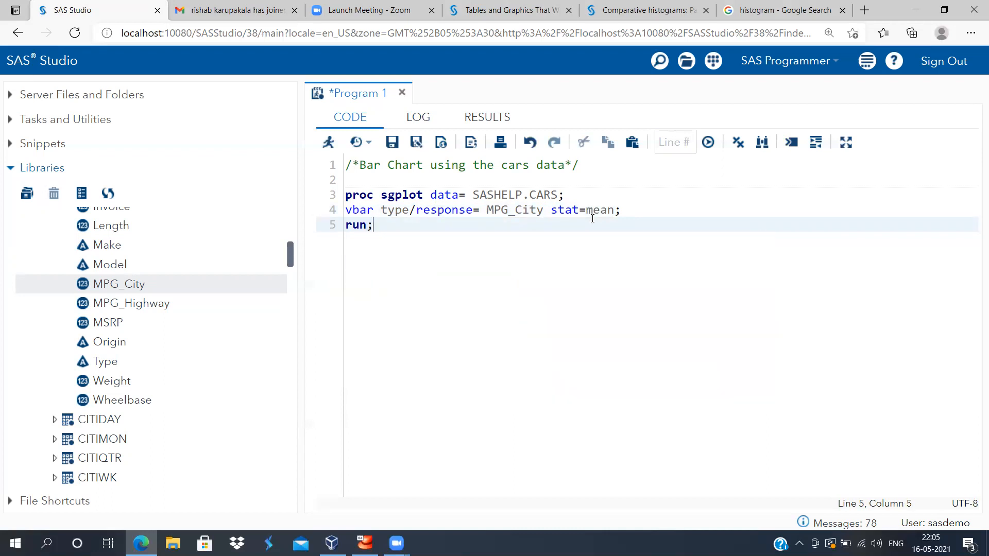
mouse_move(490, 251)
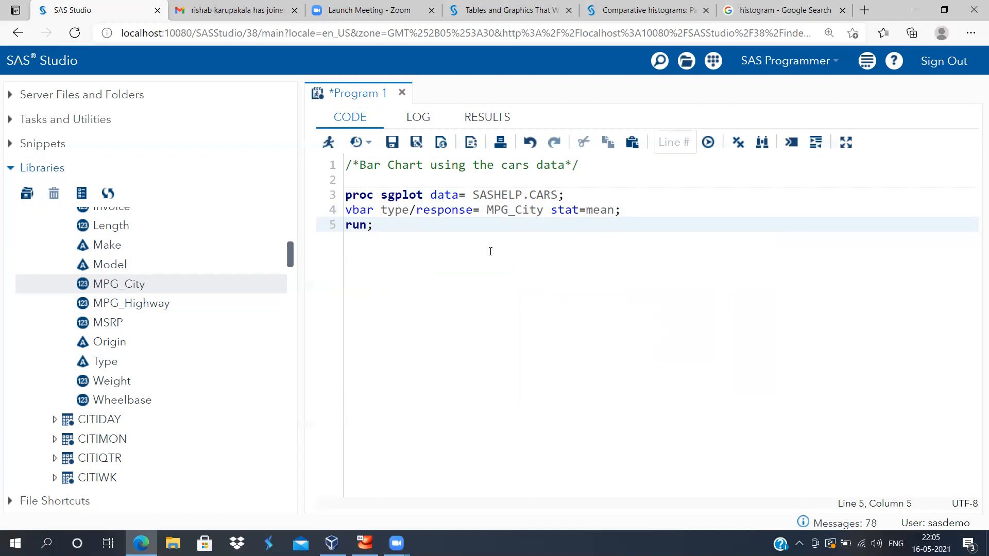
mouse_move(397, 249)
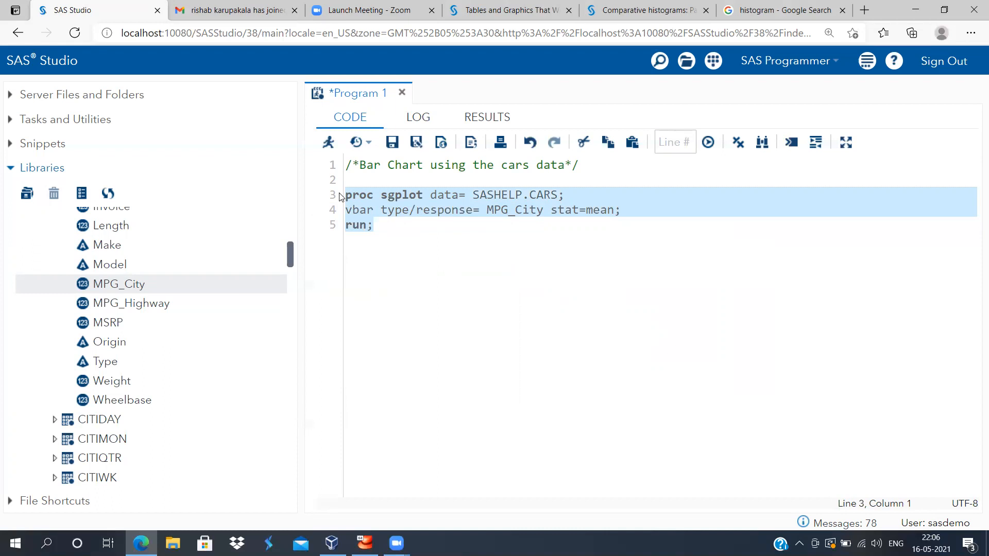
mouse_move(335, 157)
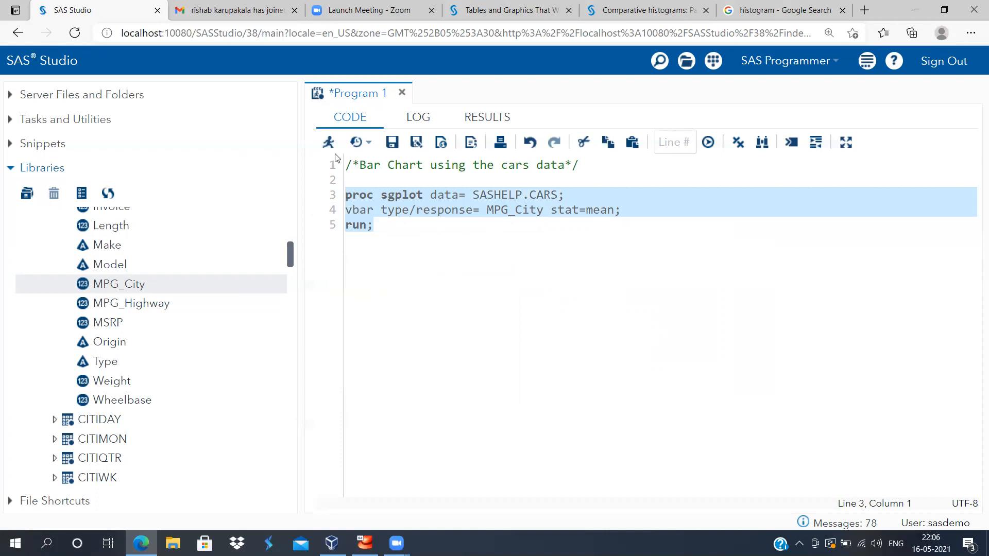
mouse_move(328, 141)
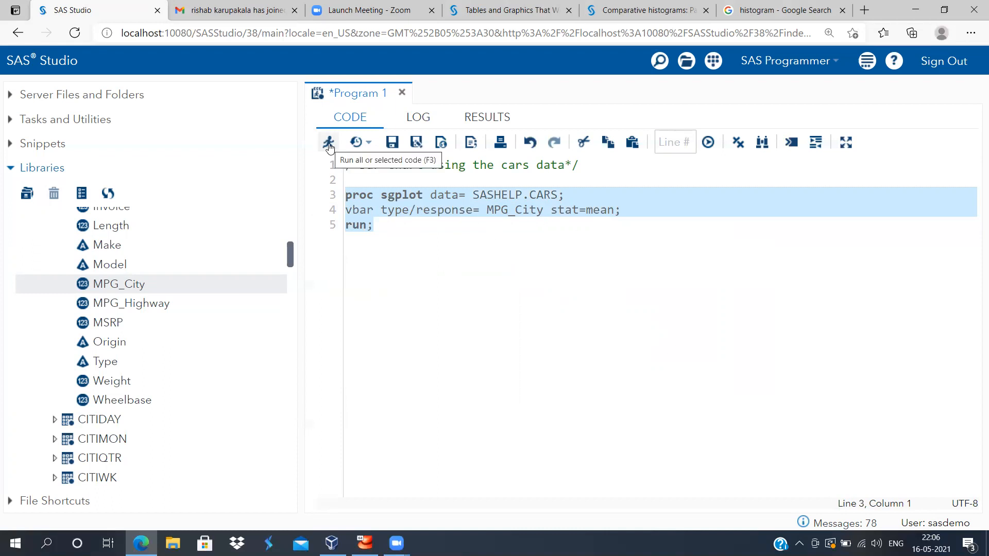
Run the selected code and scroll the mean city MPG bar chart, Hybrid highest.
left_click(327, 141)
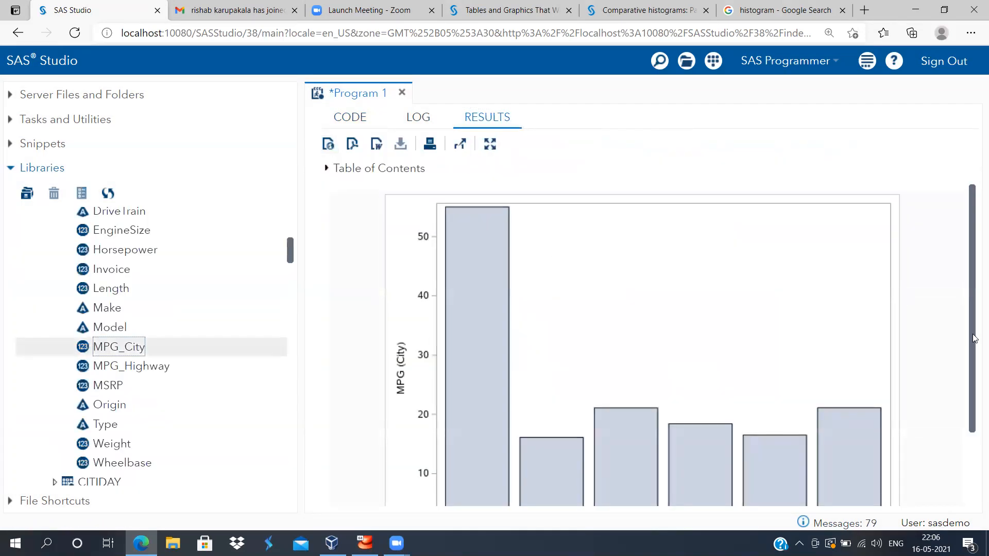
scroll("down", 3)
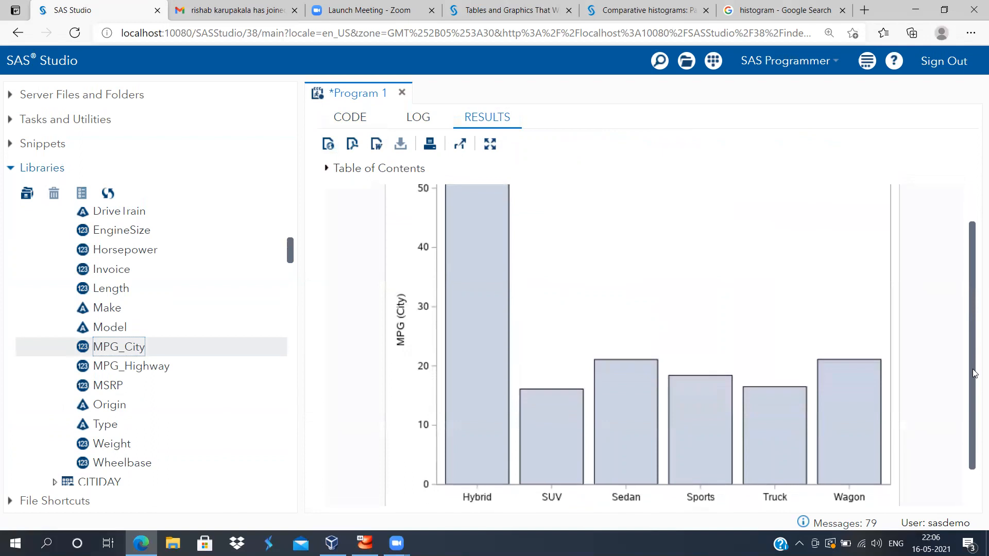
mouse_move(475, 505)
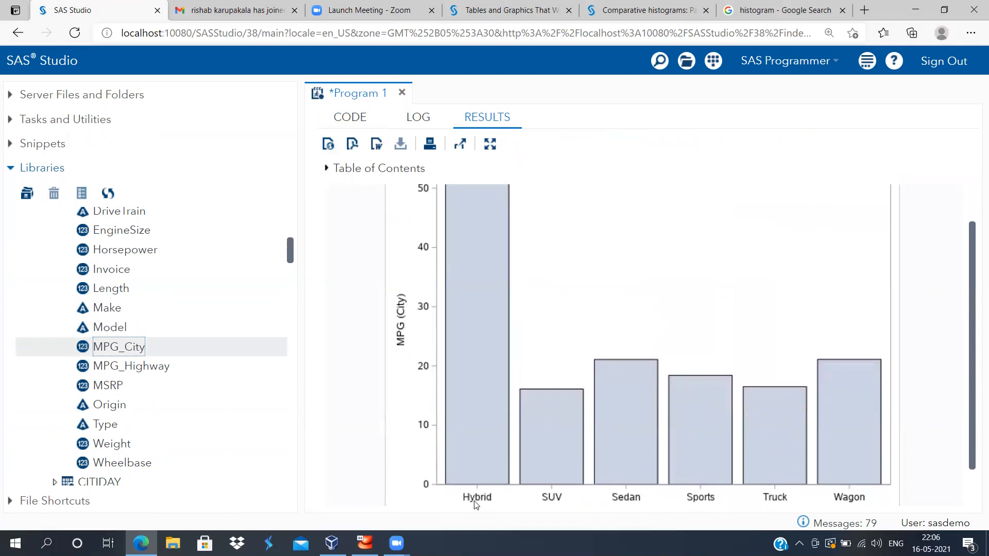
mouse_move(837, 498)
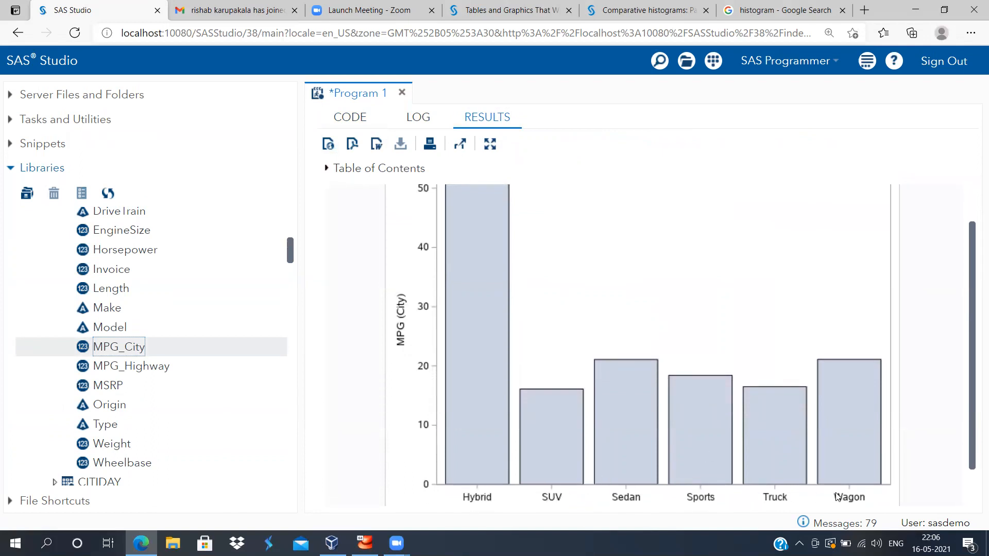
mouse_move(536, 504)
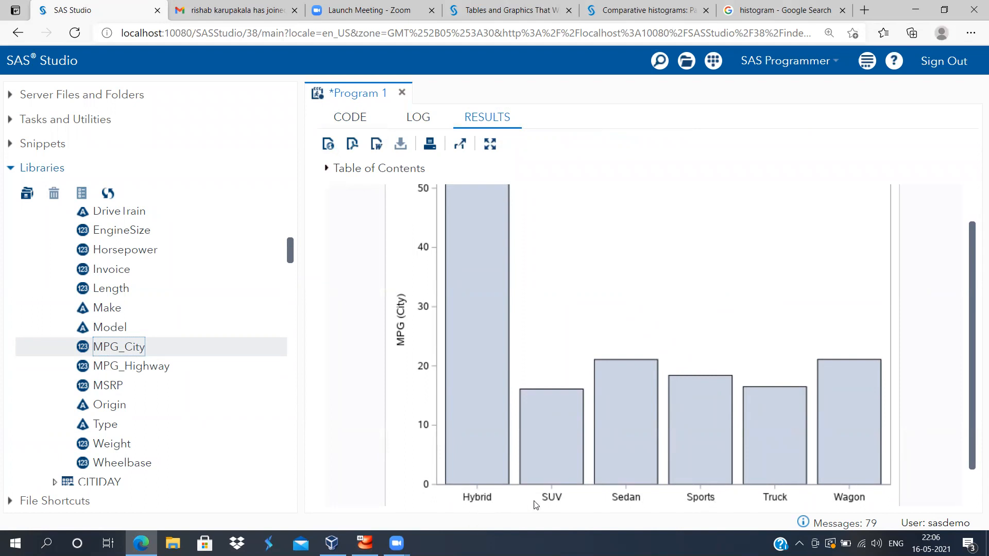
mouse_move(684, 503)
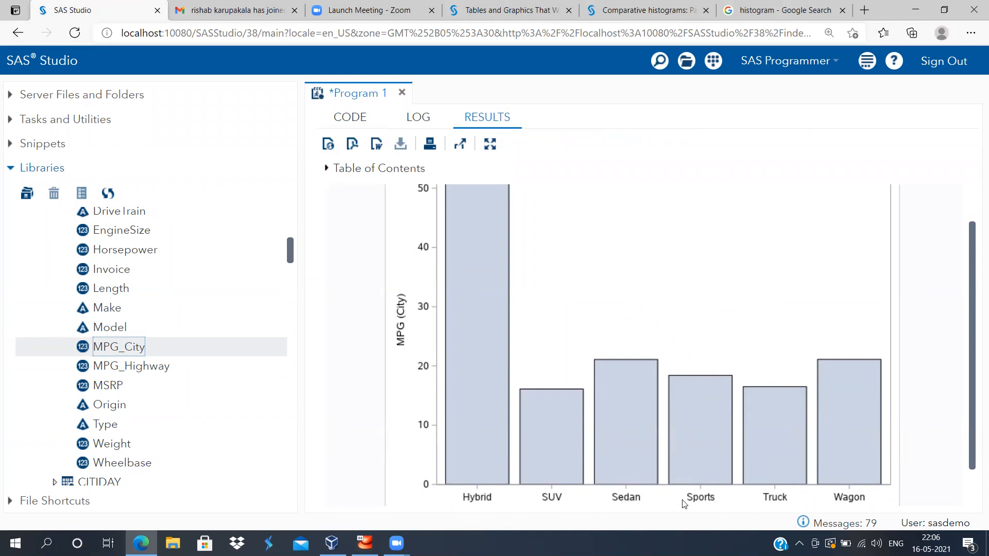
mouse_move(843, 506)
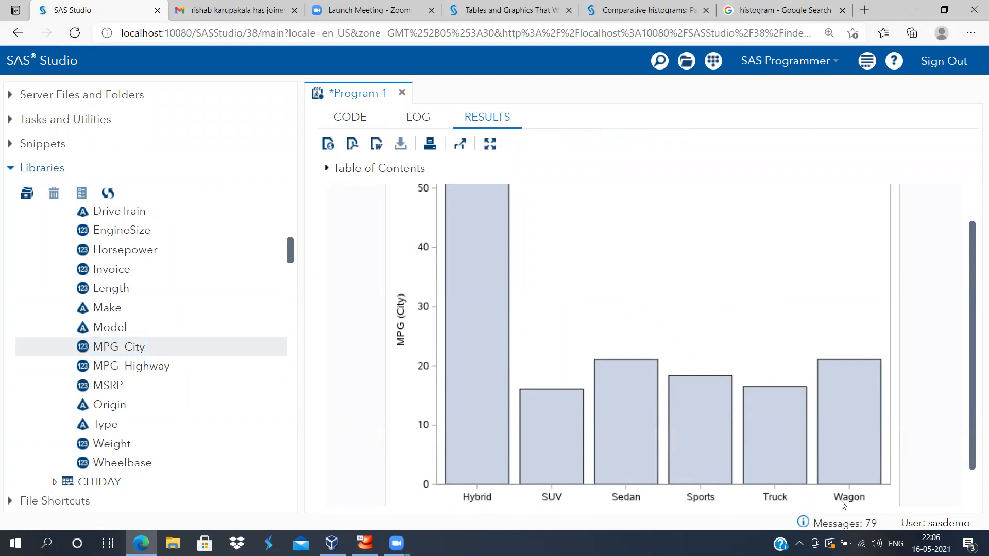
mouse_move(975, 444)
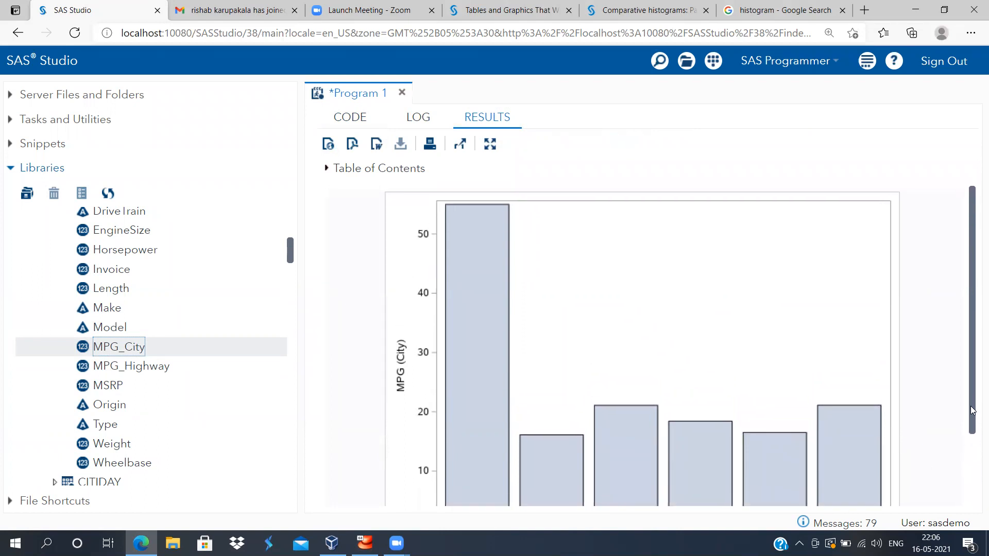
scroll("up", 3)
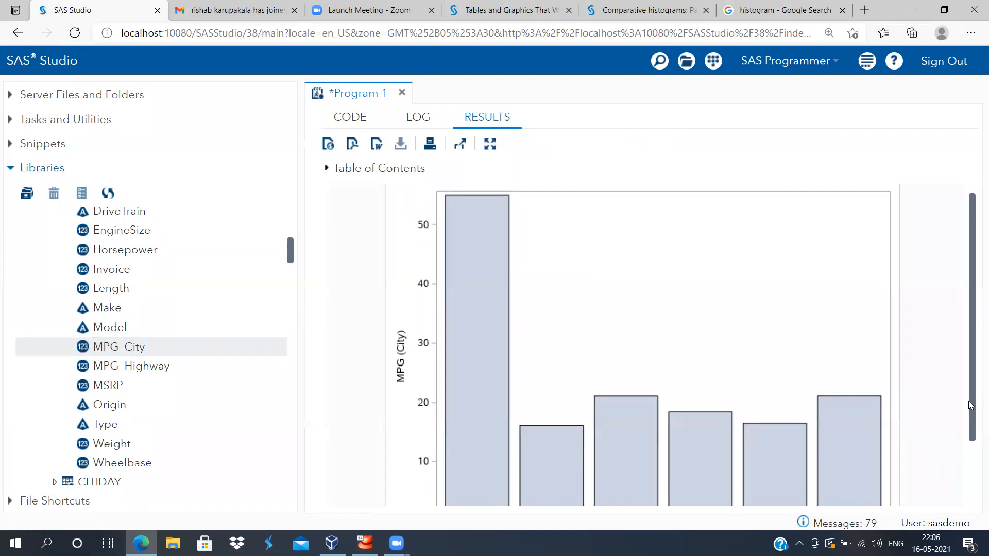
scroll("down", 3)
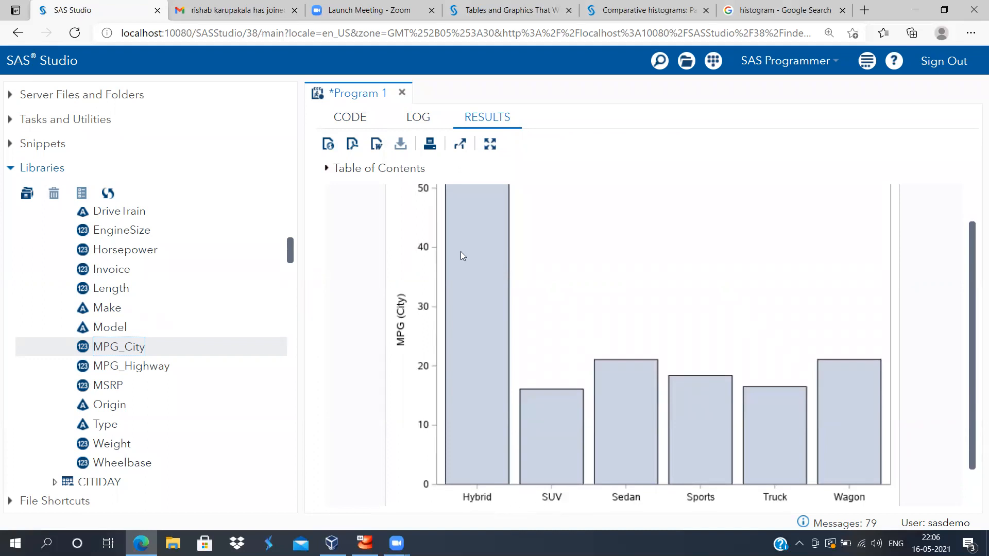
mouse_move(461, 239)
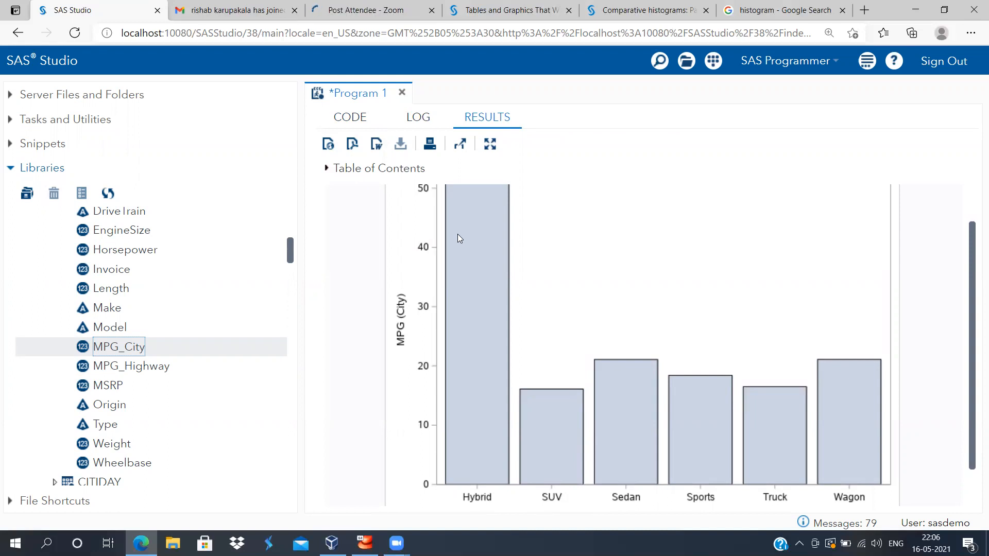
mouse_move(631, 401)
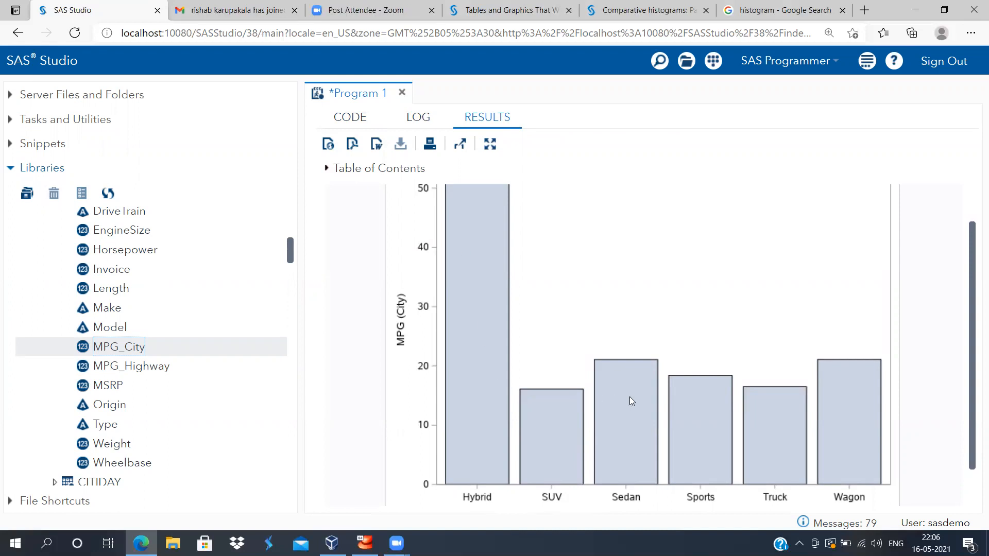
mouse_move(567, 422)
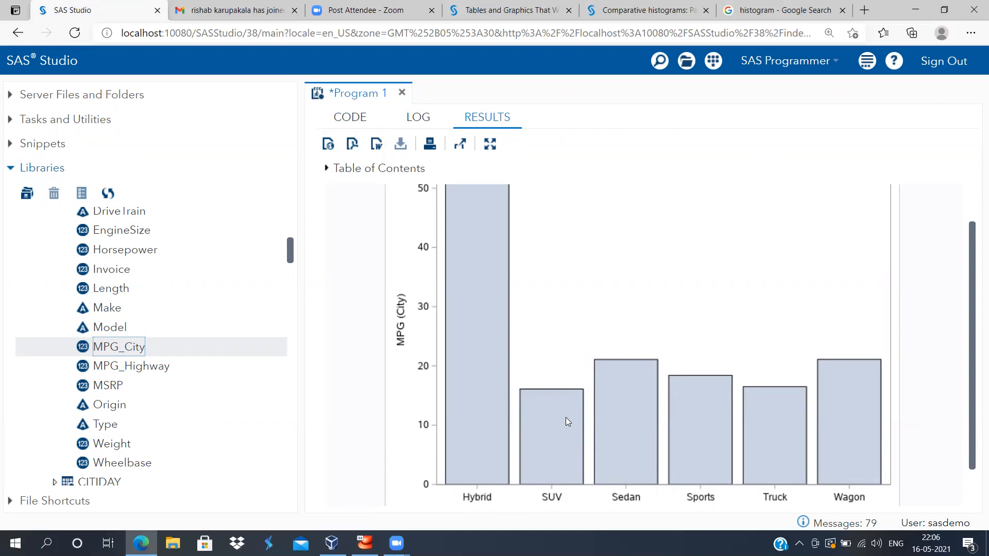
mouse_move(689, 418)
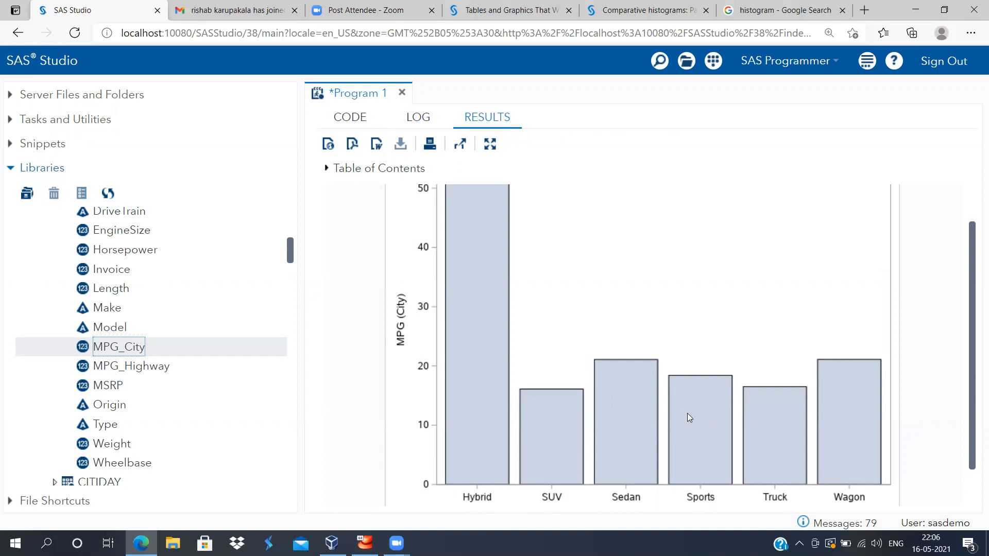
mouse_move(574, 374)
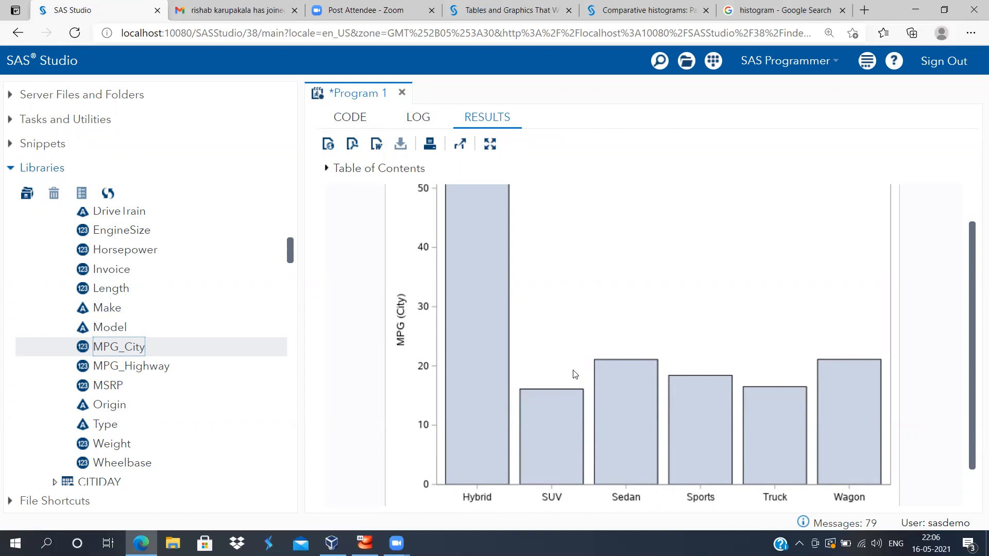
mouse_move(835, 372)
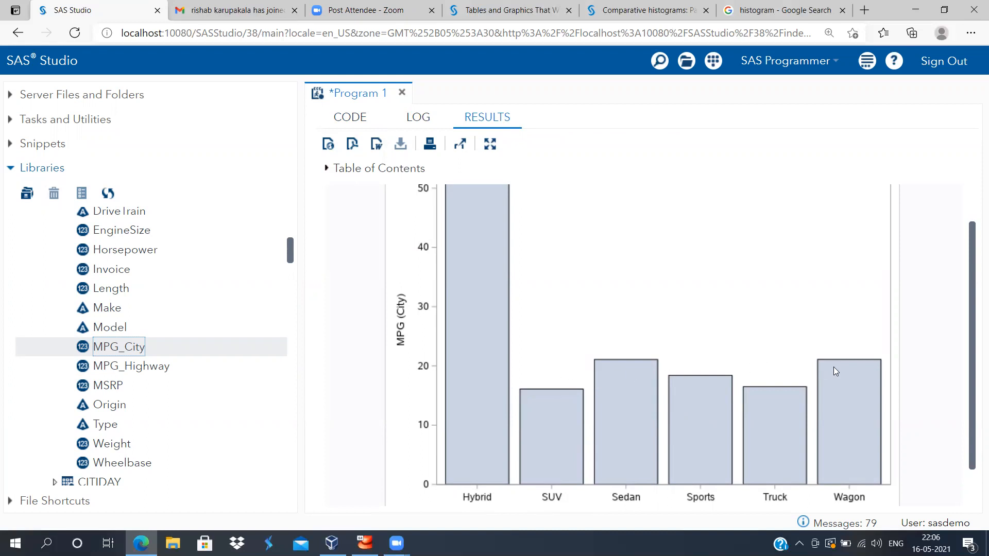
mouse_move(551, 372)
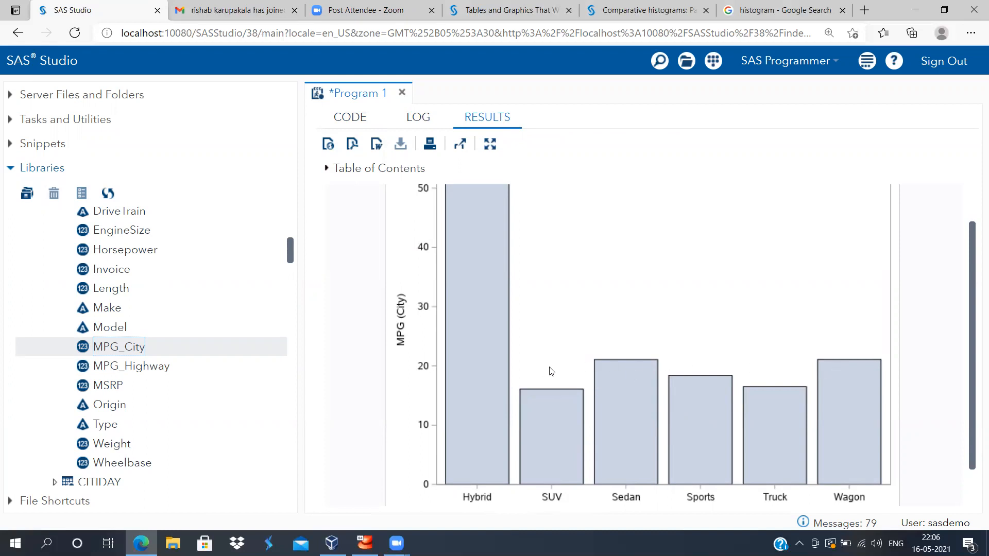
mouse_move(631, 374)
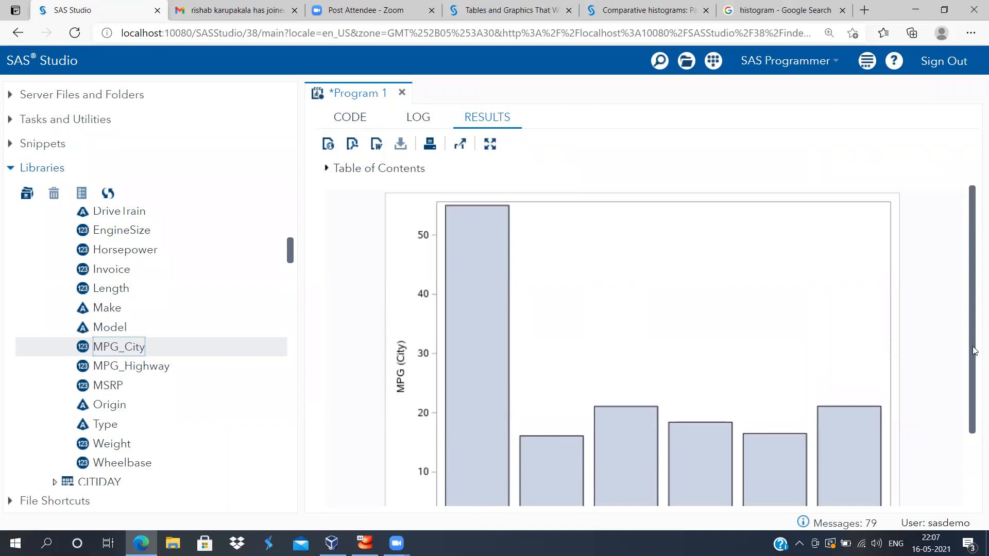
scroll("down", 3)
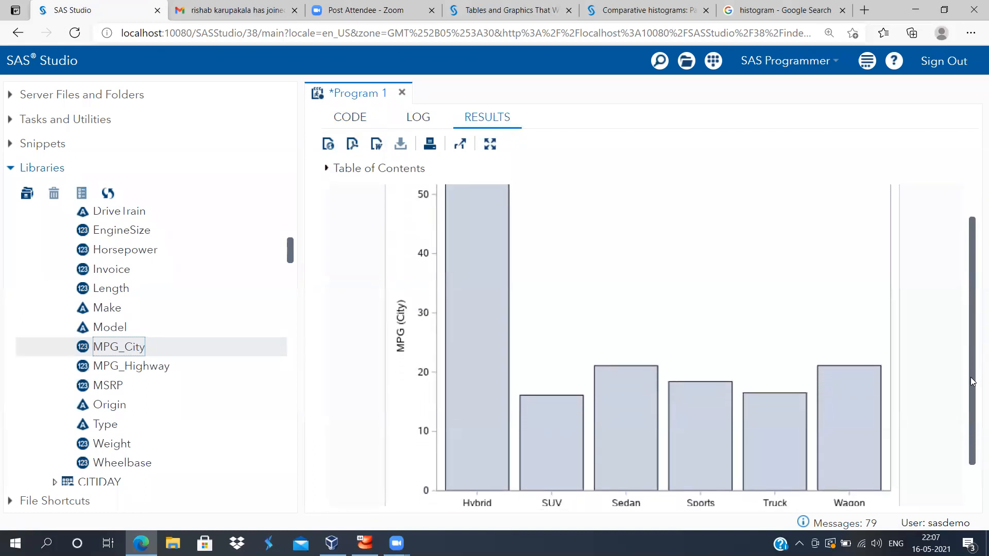
scroll("down", 3)
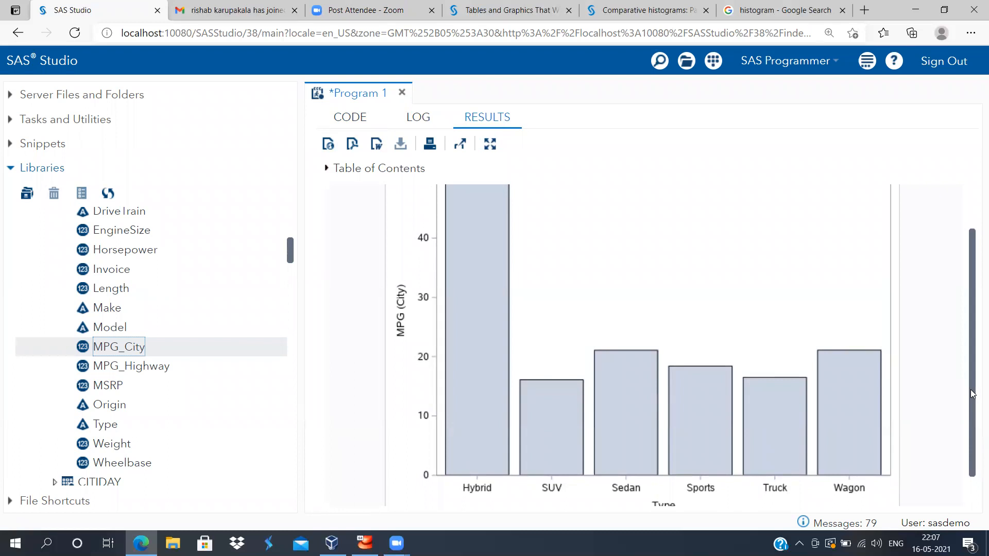
mouse_move(490, 428)
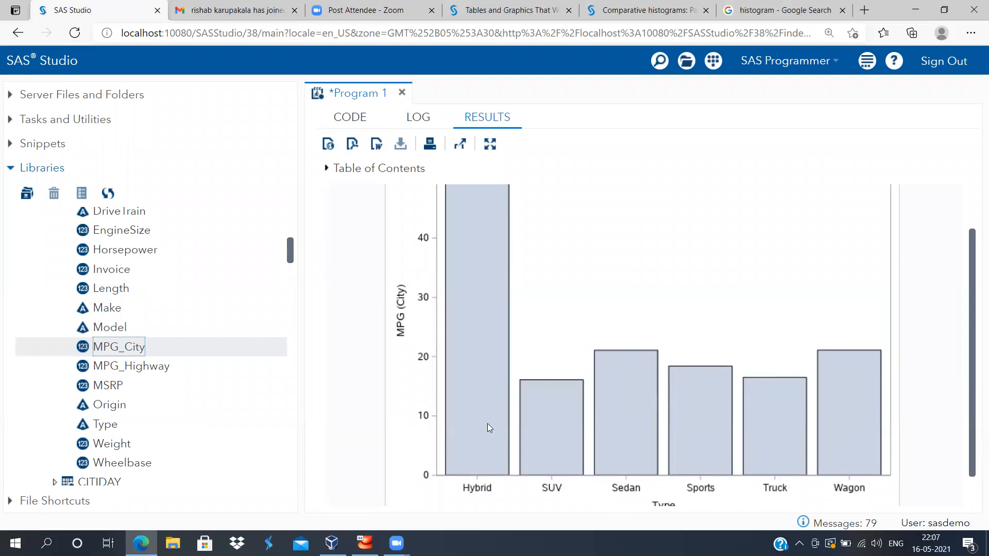
mouse_move(499, 424)
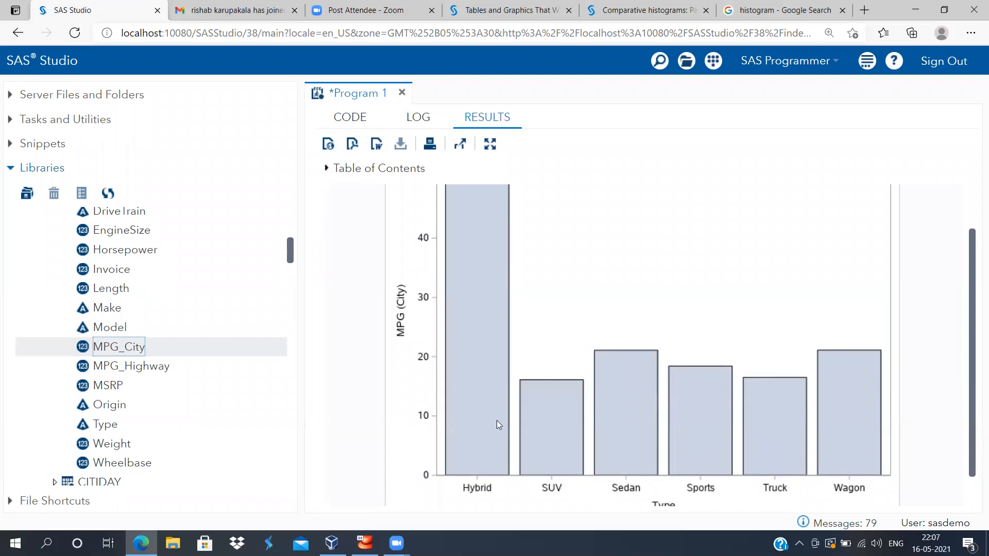
mouse_move(384, 172)
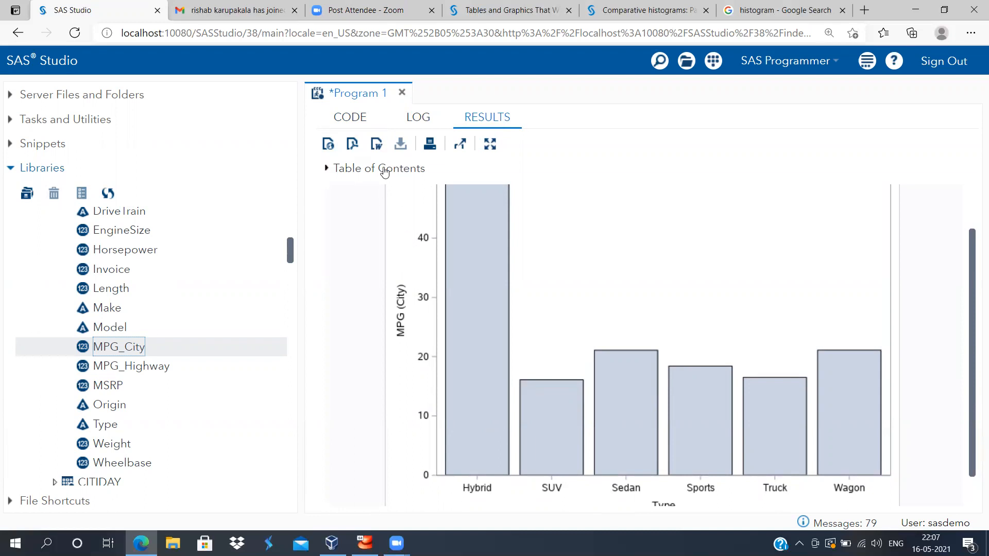
Paste a copy of the SGPLOT block below the first and change MPG_City to MPG_Highway.
left_click(349, 117)
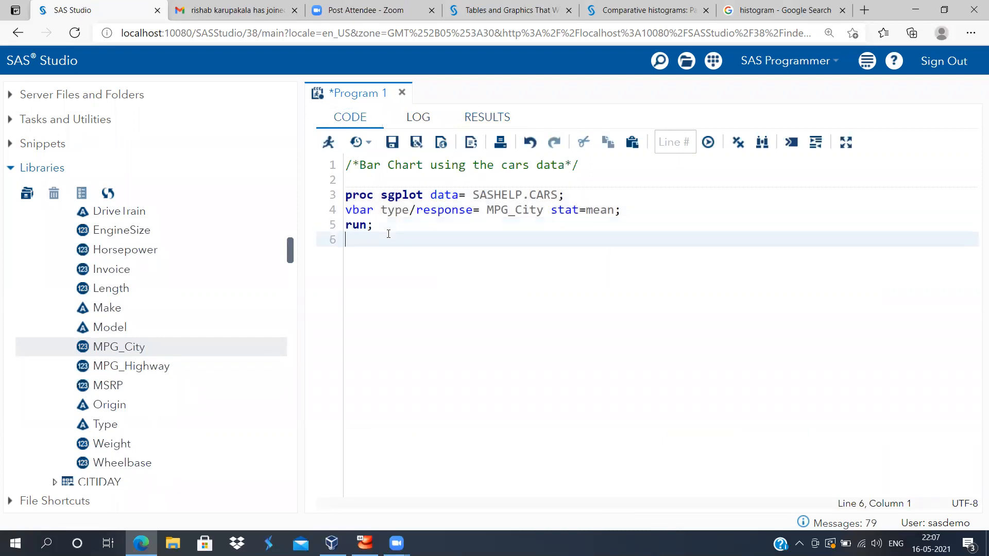
type("proc sgplot data= SASHELP.IRIS;")
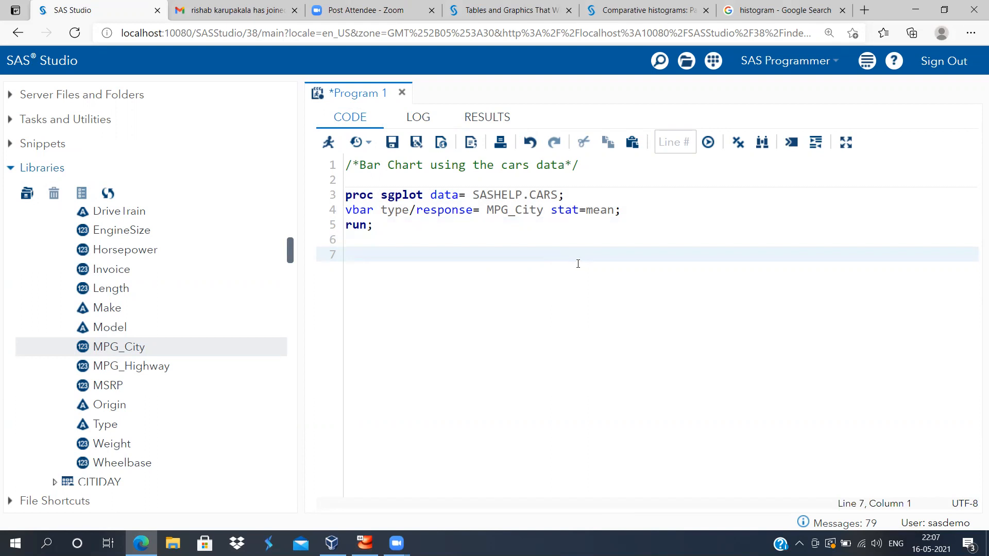
left_click(376, 225)
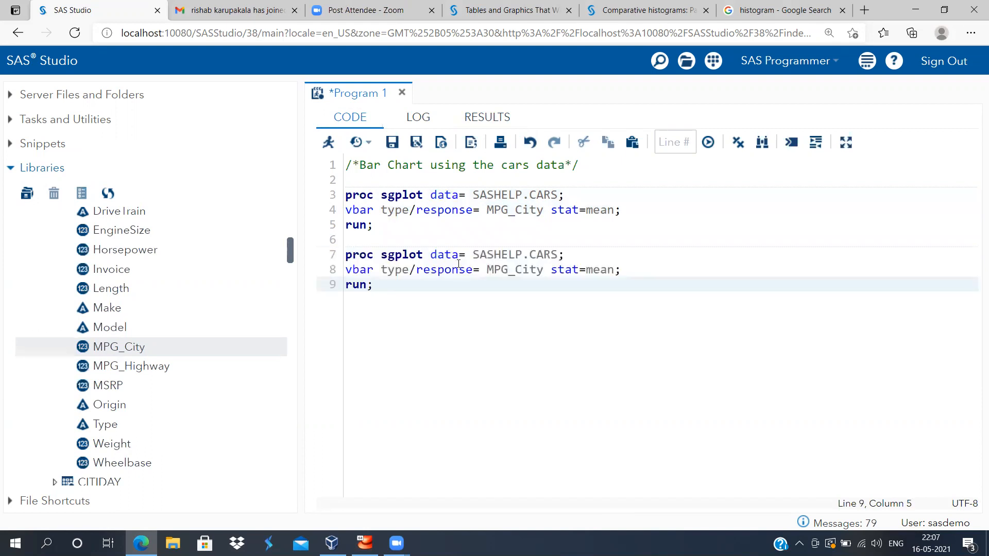
mouse_move(129, 360)
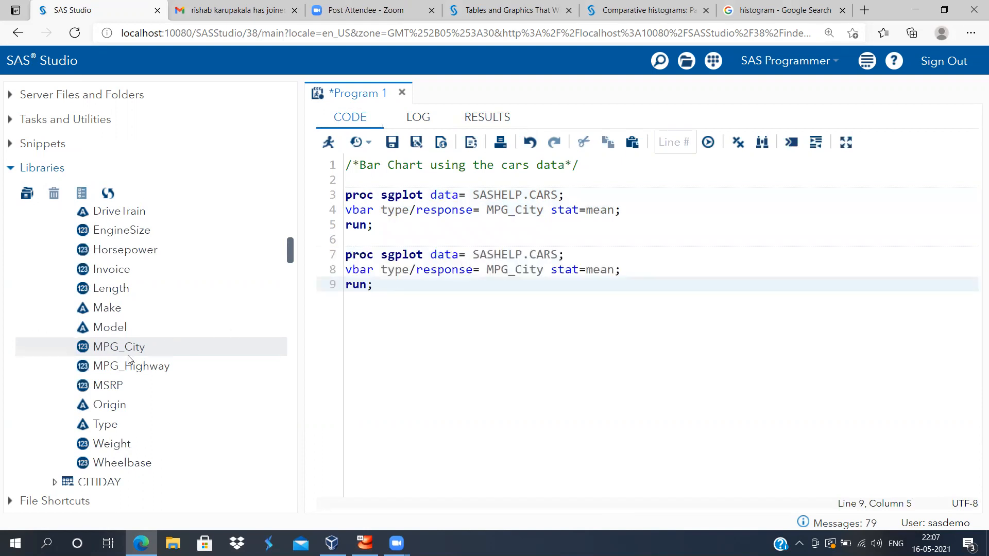
left_click(543, 270)
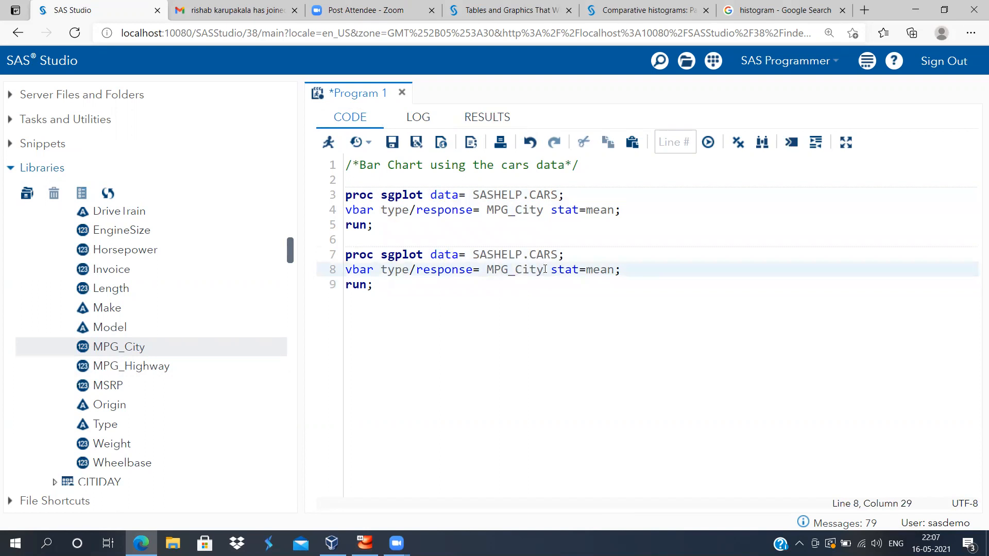
key("Backspace")
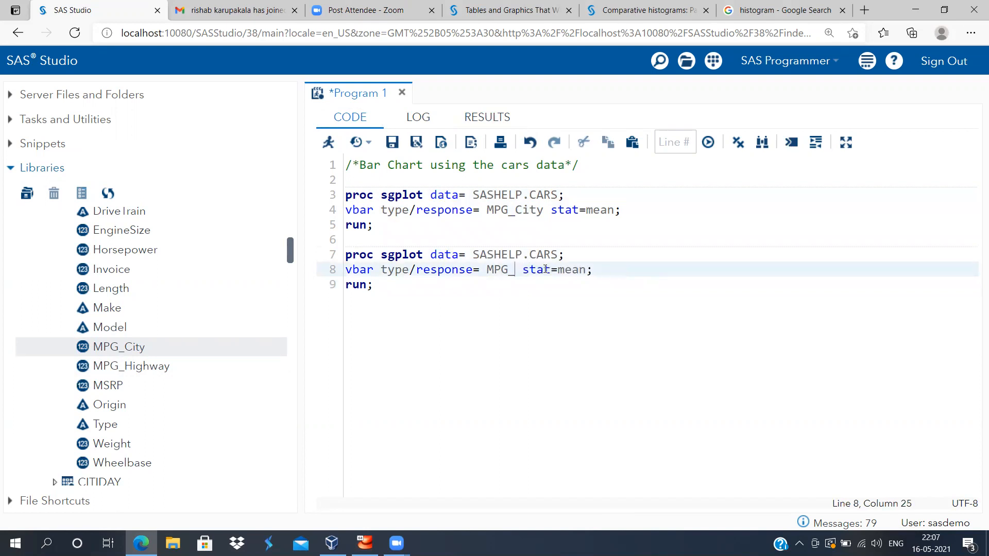
type("High")
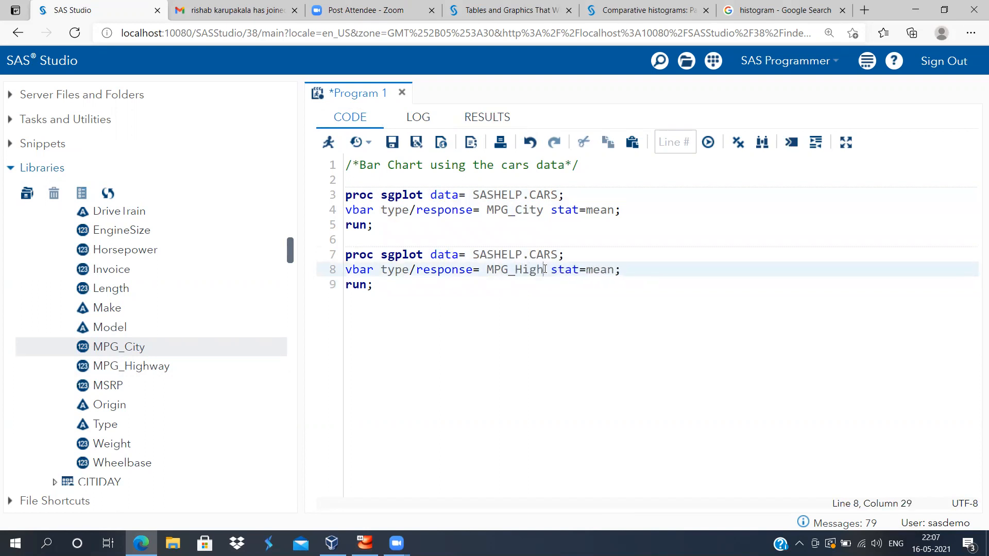
type("way")
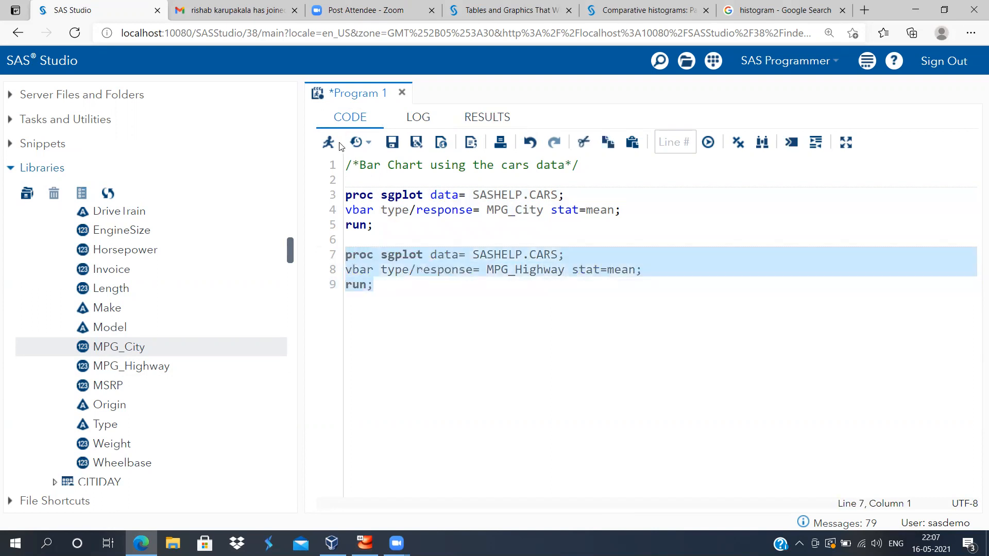
Run the second block and scroll through the mean highway MPG chart, Hybrid to Wagon.
left_click(328, 143)
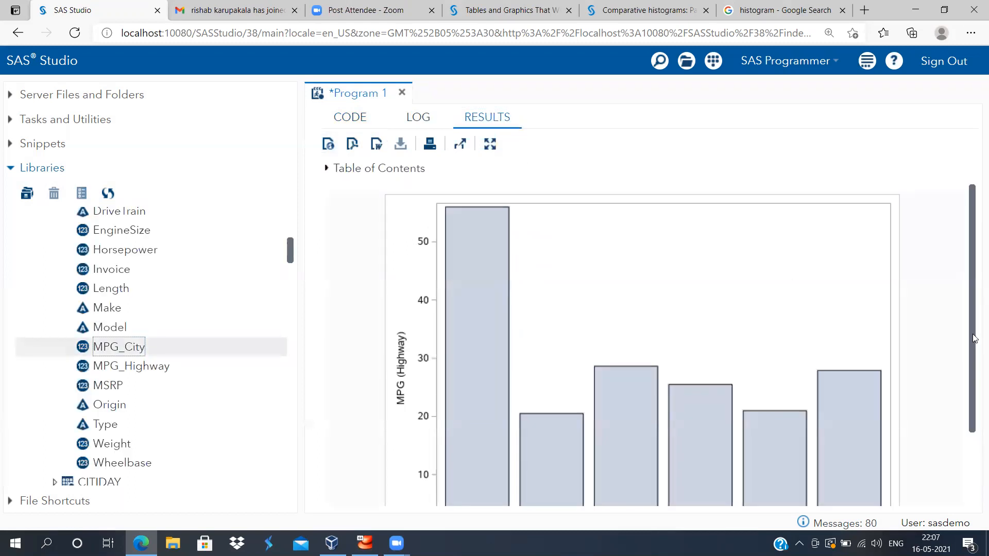
scroll("down", 3)
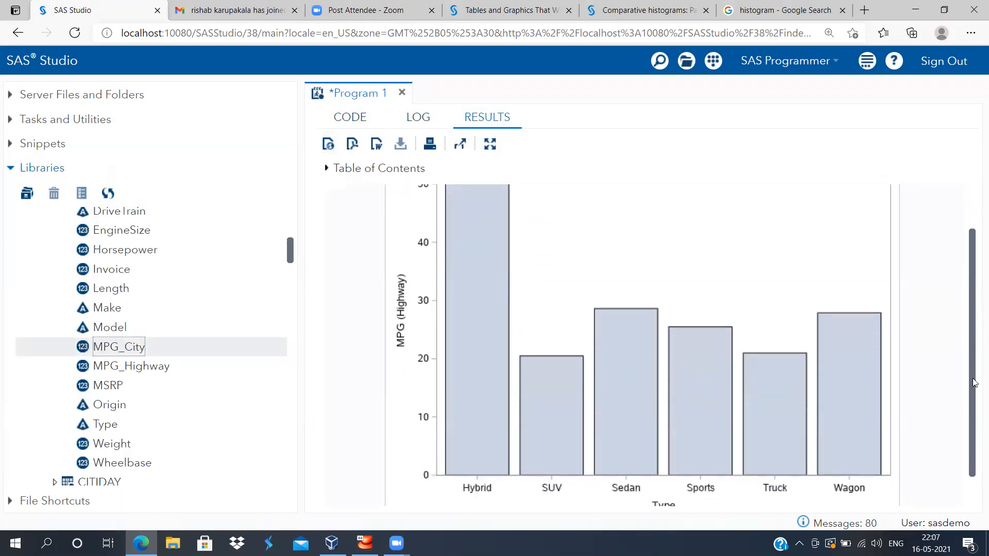
scroll("down", 3)
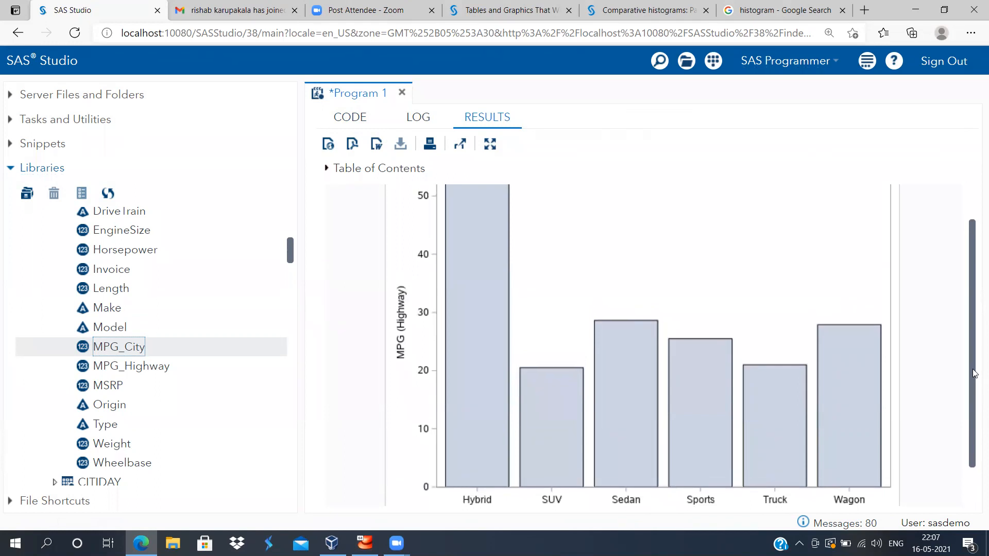
scroll("up", 3)
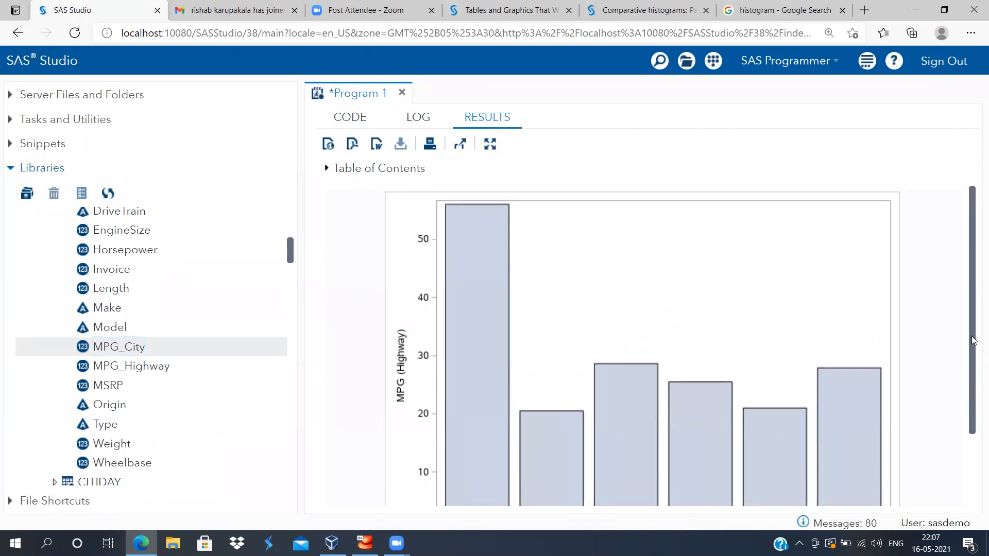
scroll("down", 3)
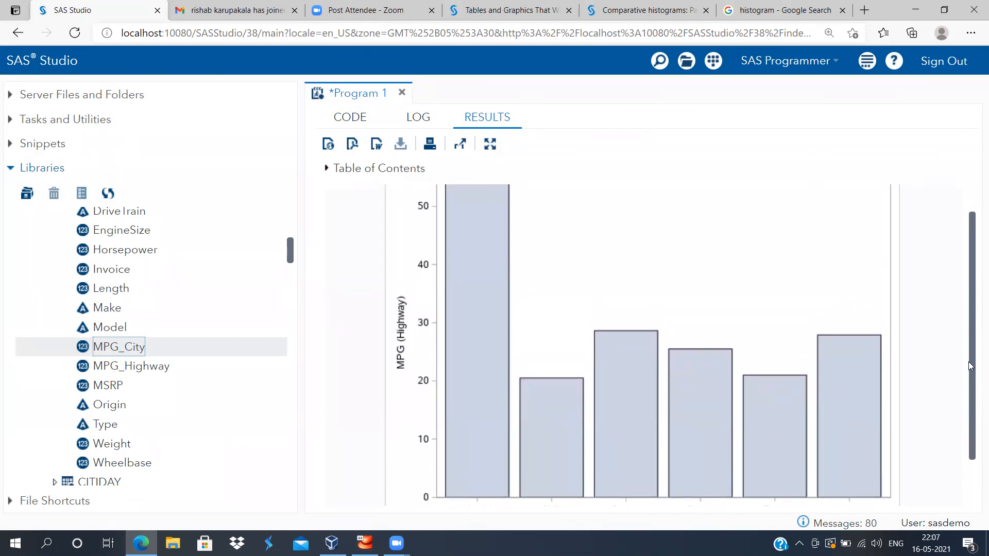
scroll("down", 3)
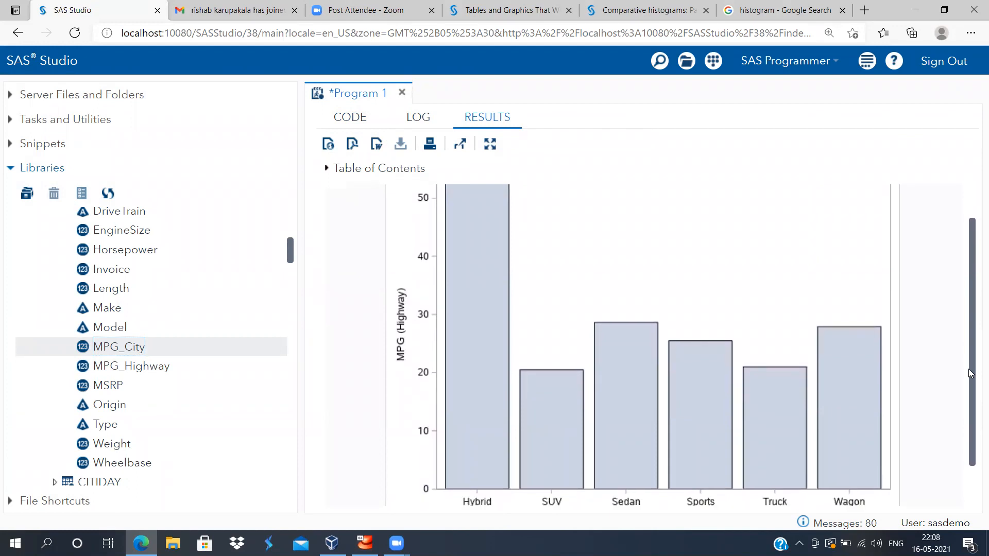
scroll("down", 3)
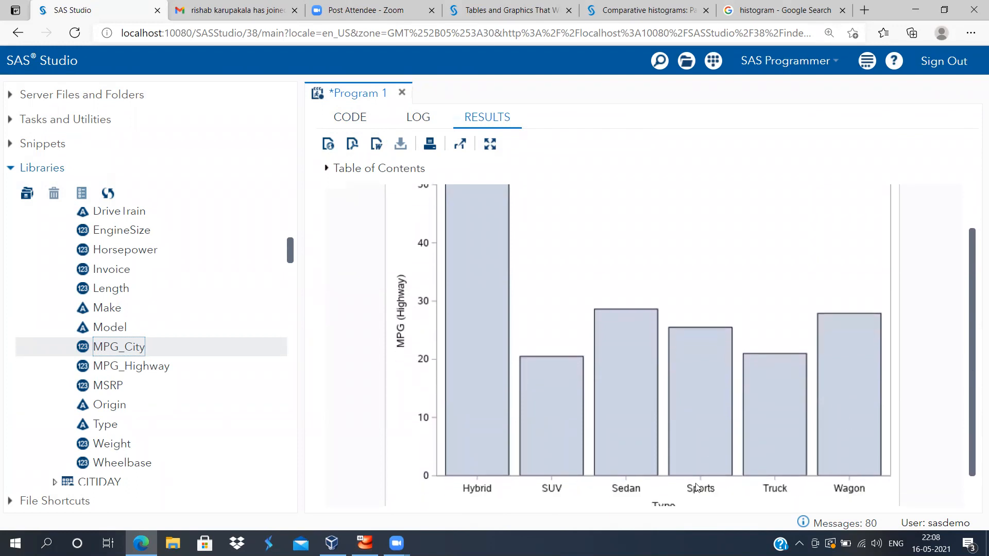
mouse_move(845, 487)
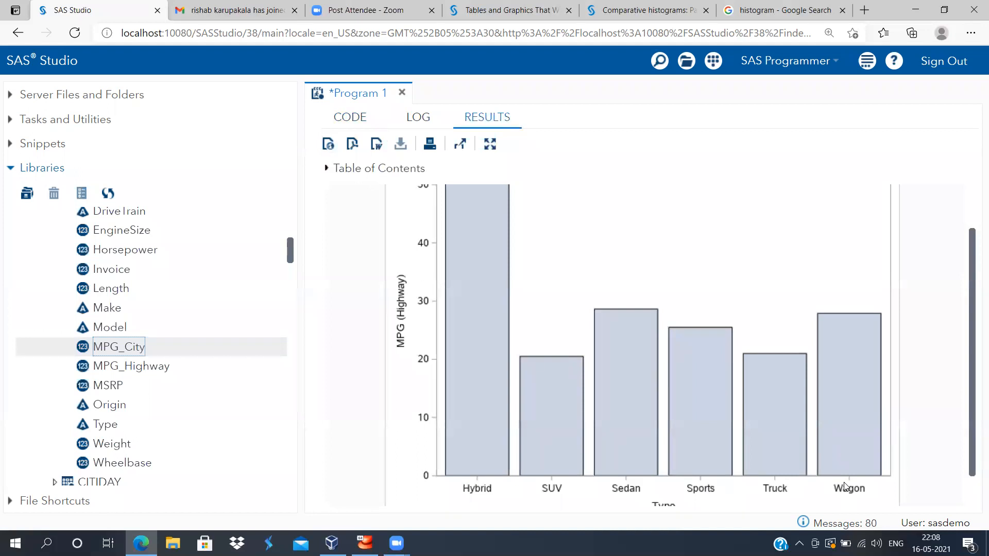
mouse_move(610, 373)
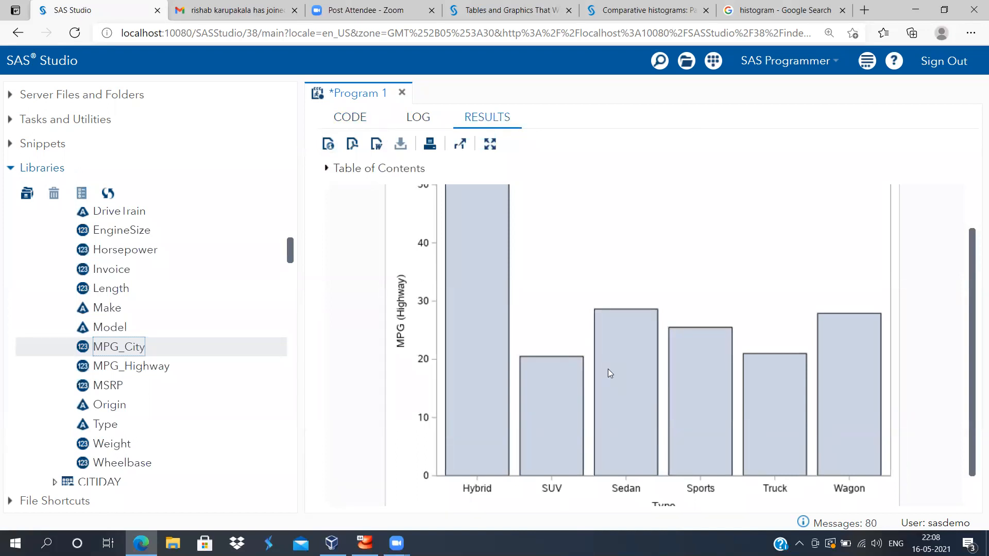
mouse_move(360, 131)
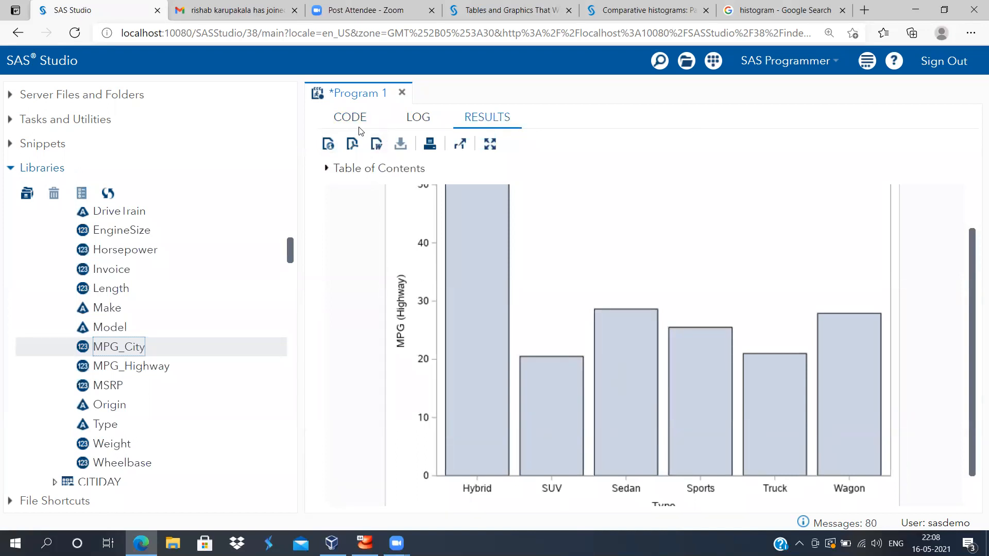
Add a third block with hbar for mean MPG_City by type and run it.
left_click(349, 117)
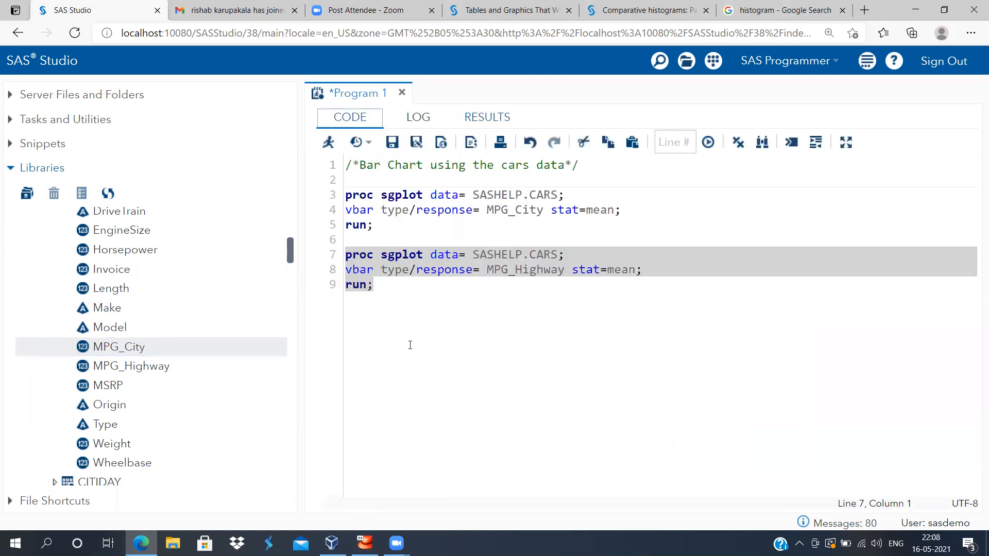
mouse_move(364, 320)
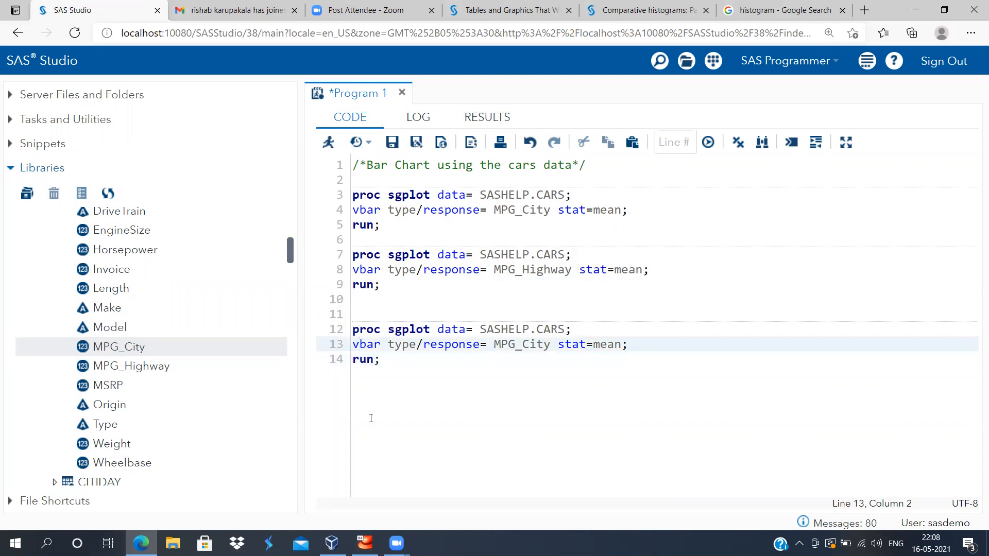
type("hbar")
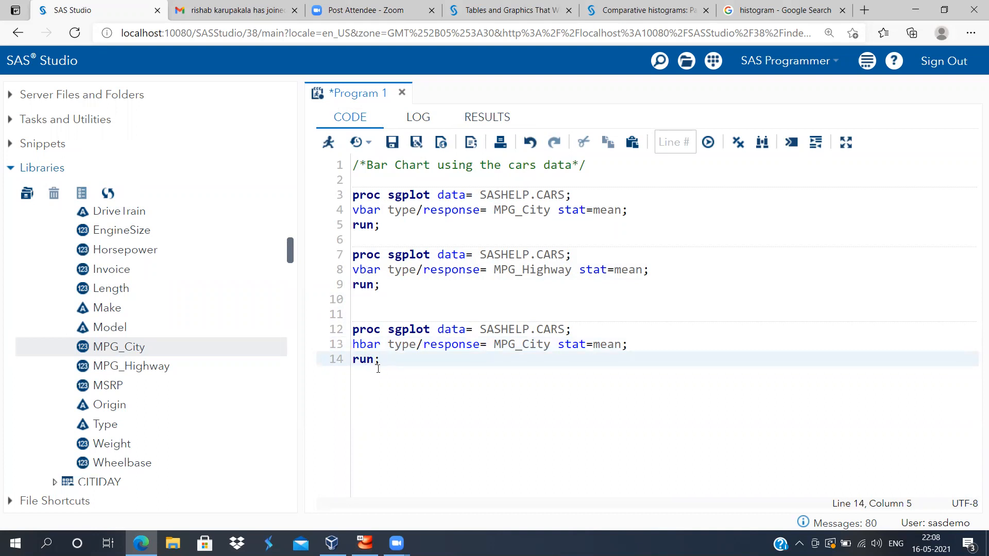
key("Return")
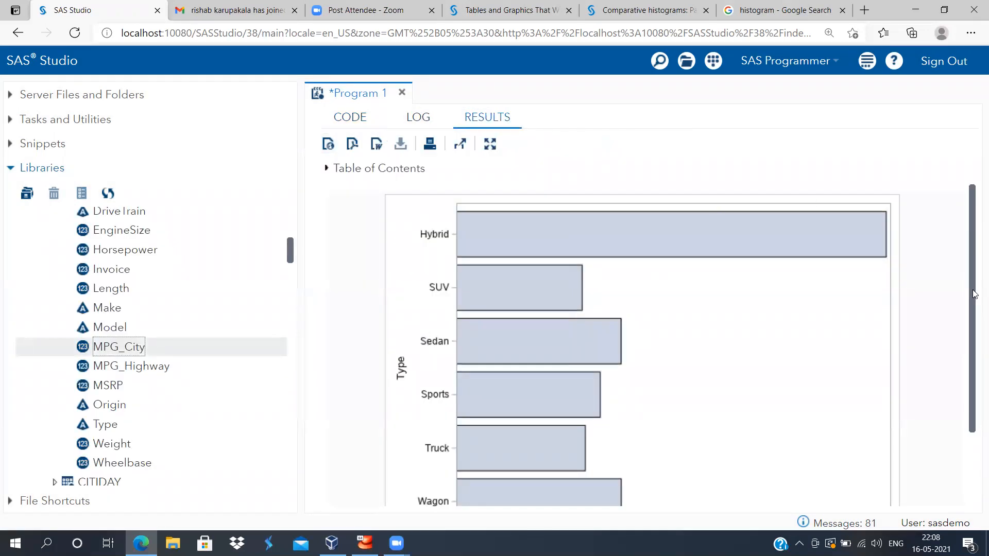
Scroll the horizontal city MPG chart from Hybrid to Wagon, then return to the code.
scroll("down", 3)
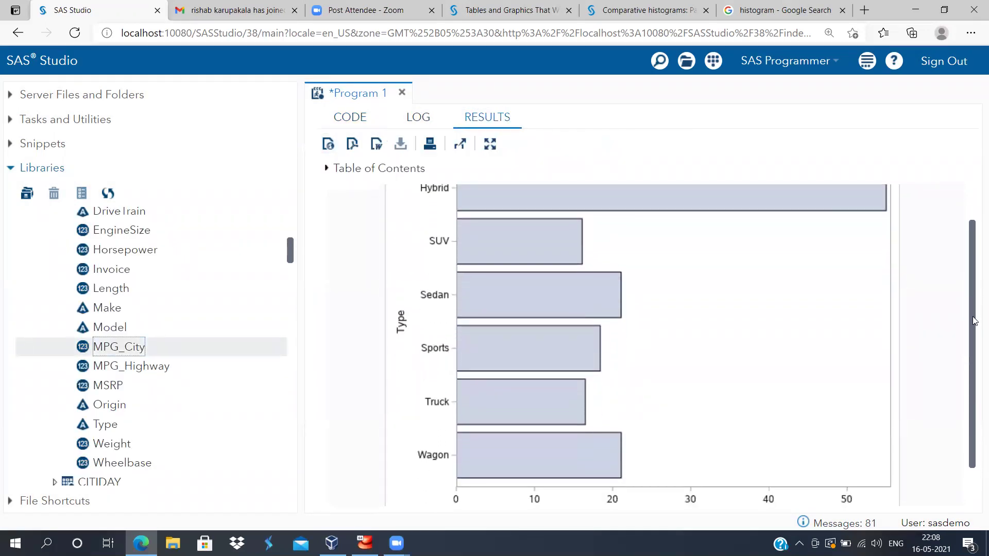
scroll("up", 3)
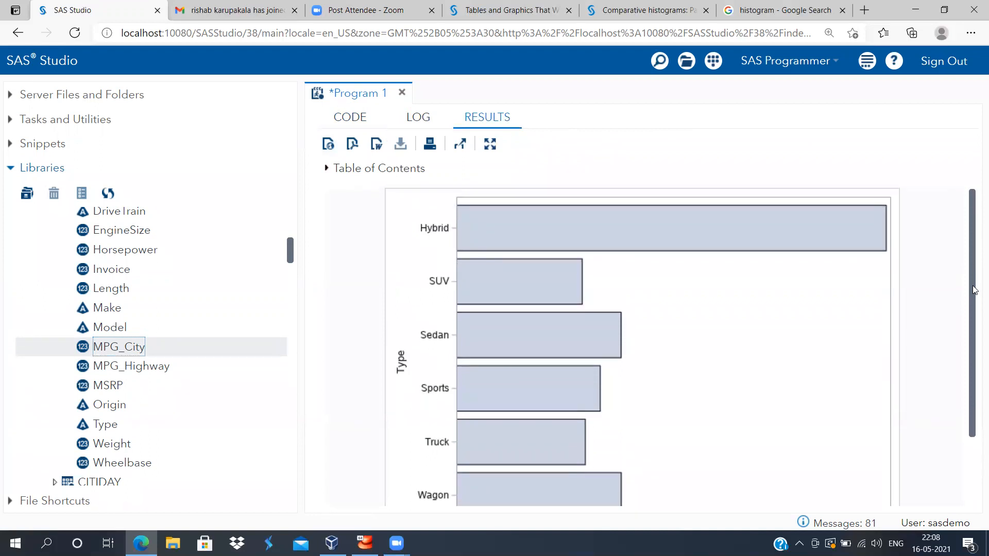
scroll("down", 3)
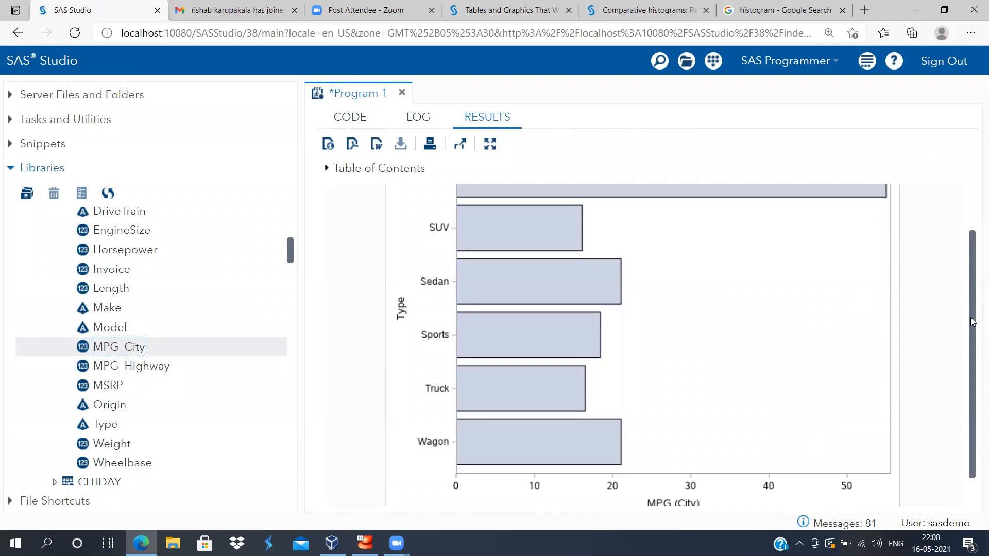
scroll("up", 3)
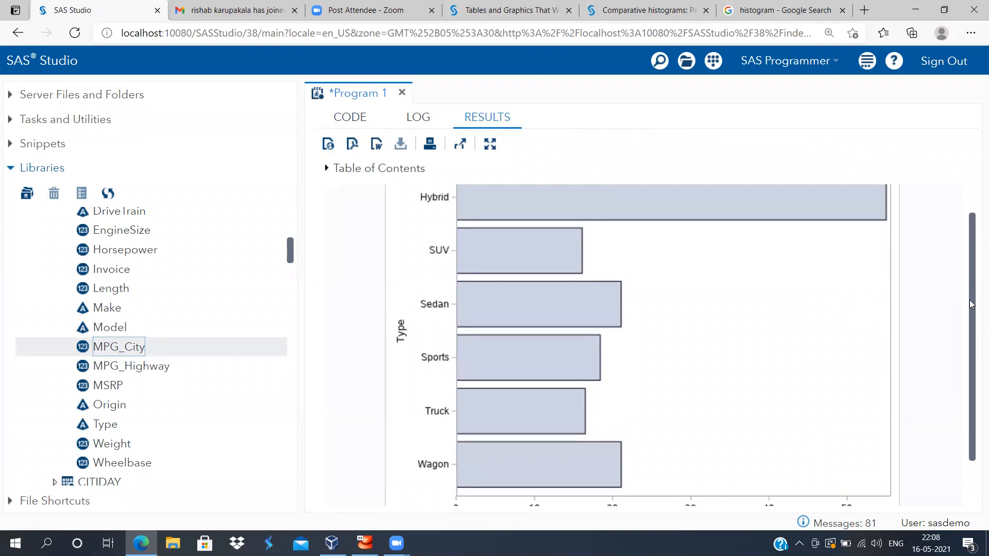
mouse_move(542, 210)
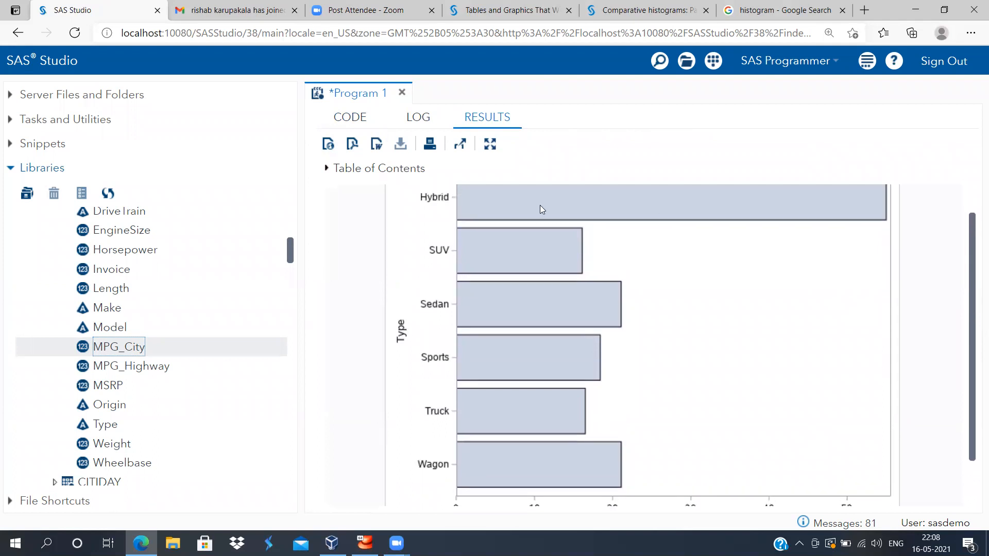
left_click(349, 117)
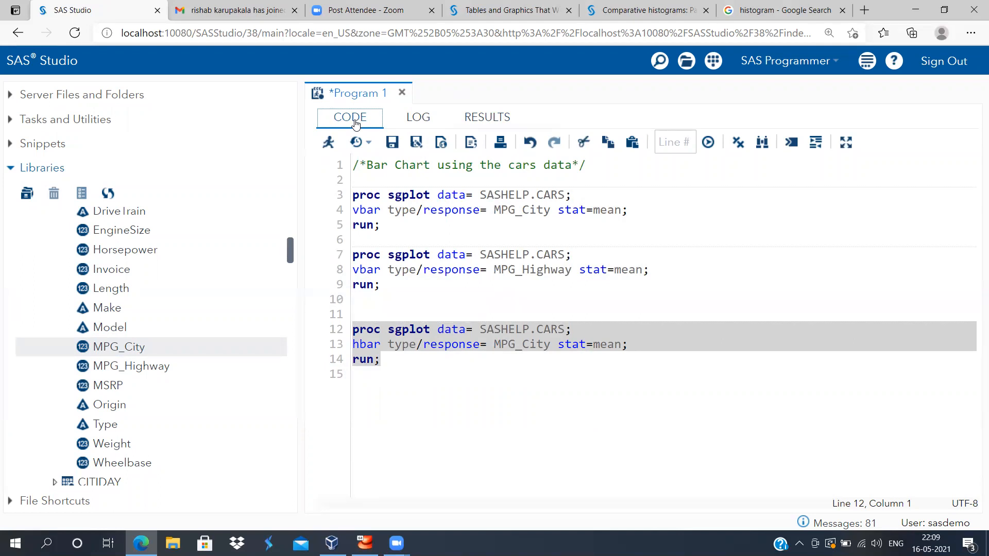
mouse_move(426, 82)
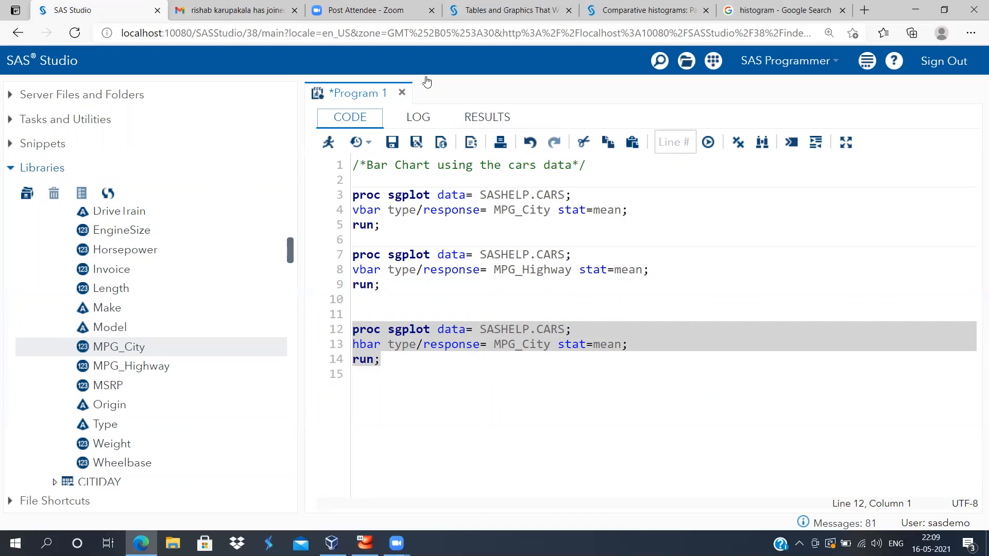
mouse_move(592, 87)
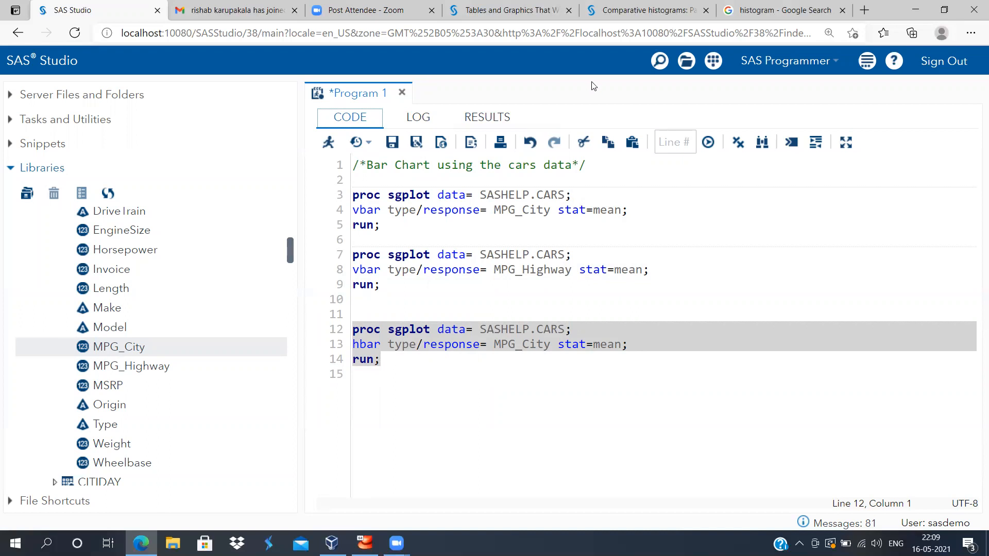
mouse_move(617, 68)
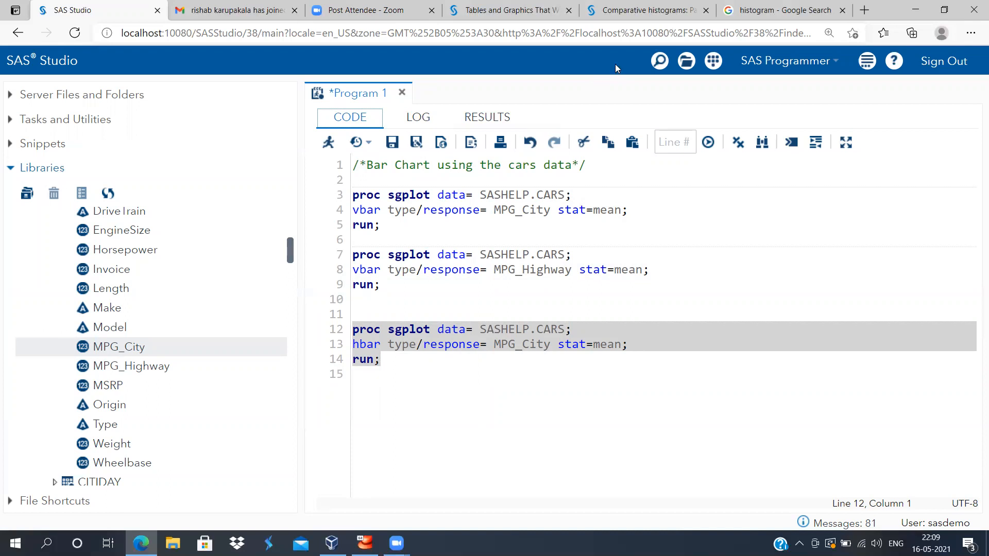